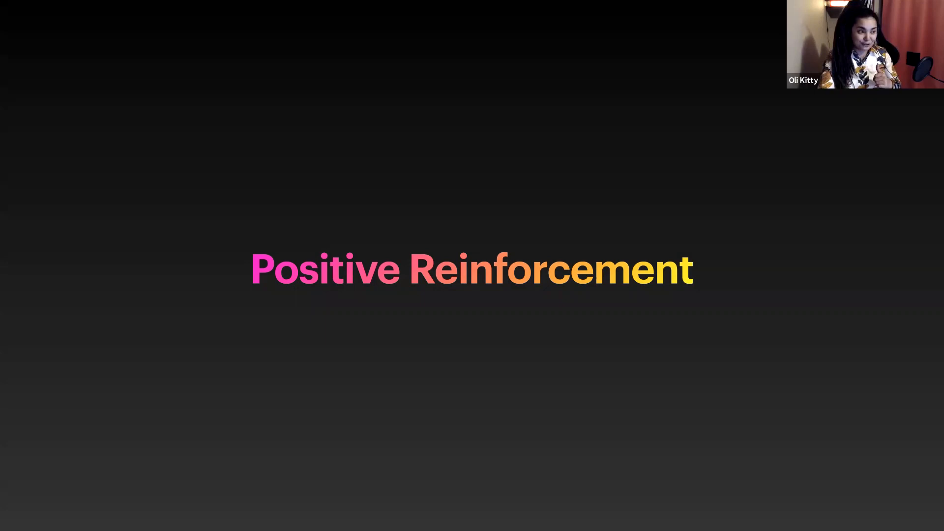
# Step: Launch Ammonite REPL 2.2.0 (Scala 2.13.3) with amm from the confluent project folder
pyautogui.press('Right')
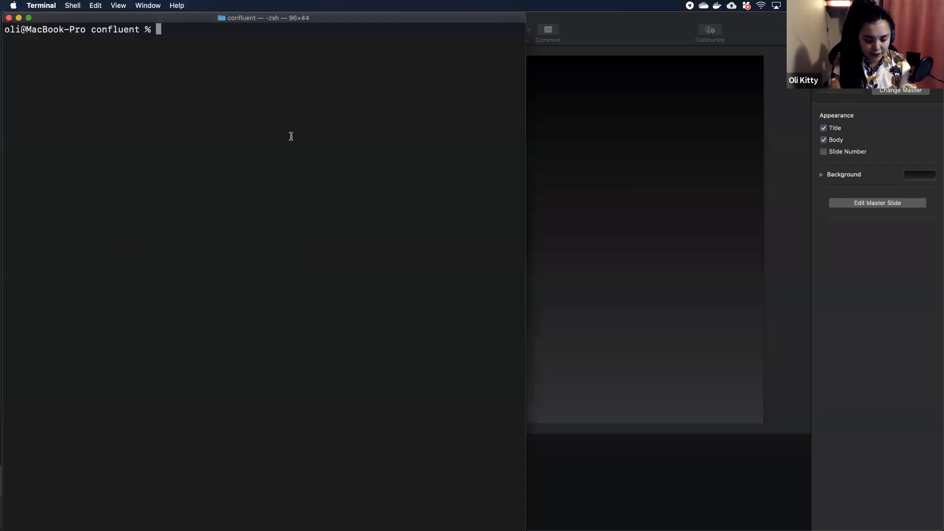
pyautogui.write('amm')
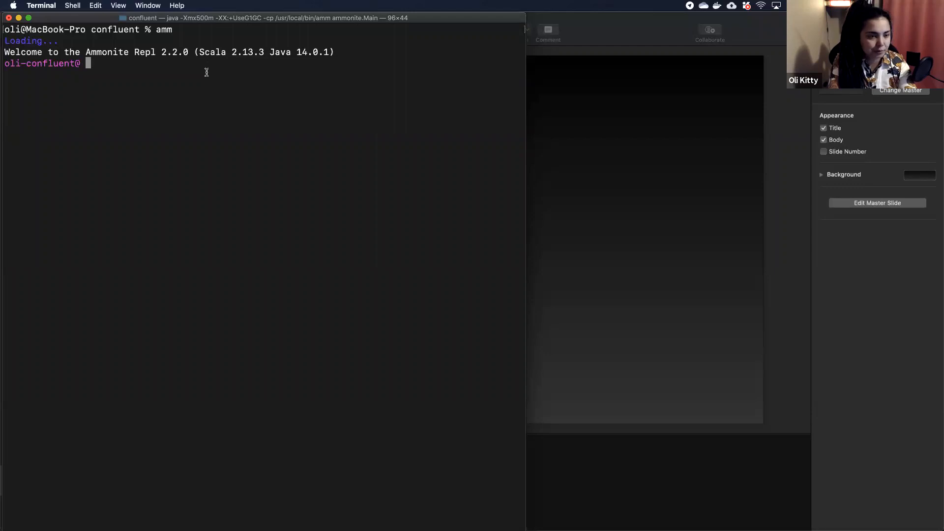
# Step: Print hello with println("hello"), evaluate 1 + 12 to 13, and list sys.env
pyautogui.write('println(')
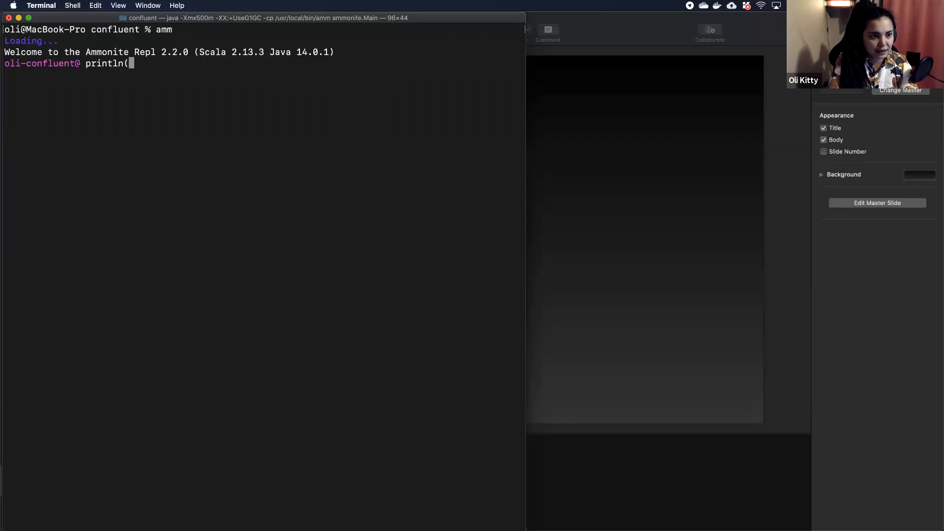
pyautogui.write('"hello")')
pyautogui.write('sy')
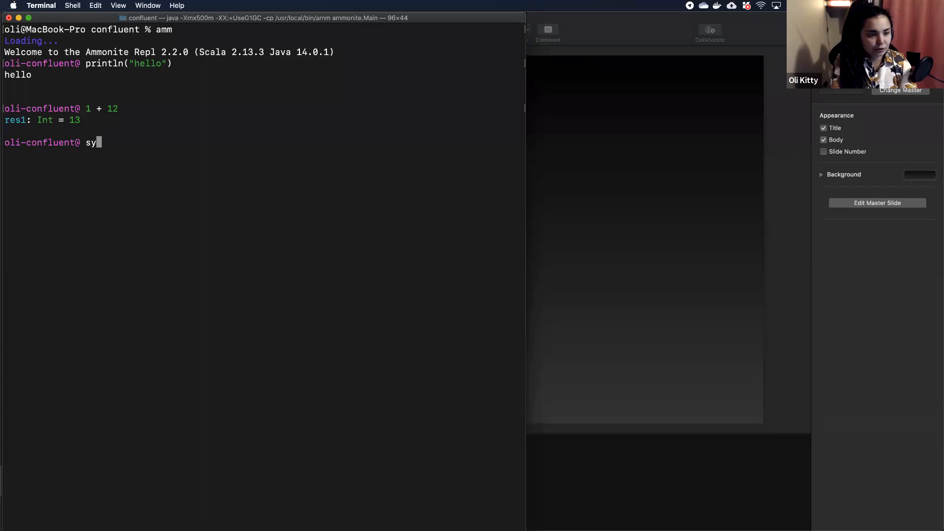
pyautogui.write('s')
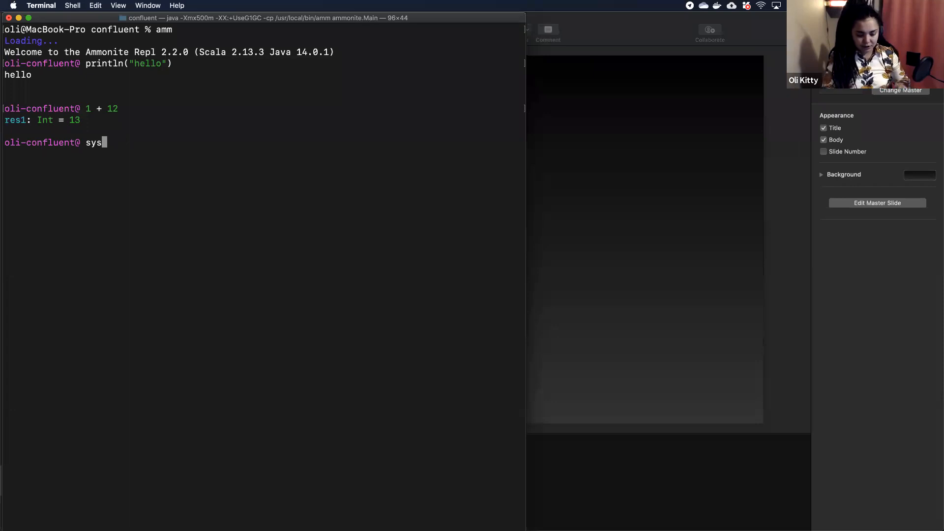
pyautogui.write('.env')
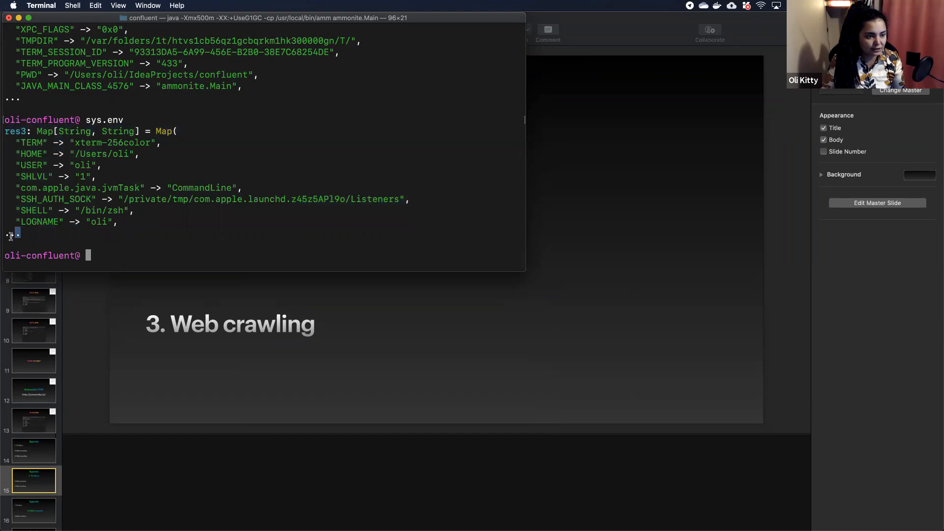
# Step: Page through the sys.env map with browse(res3), then quit the pager with q
pyautogui.write('browse()')
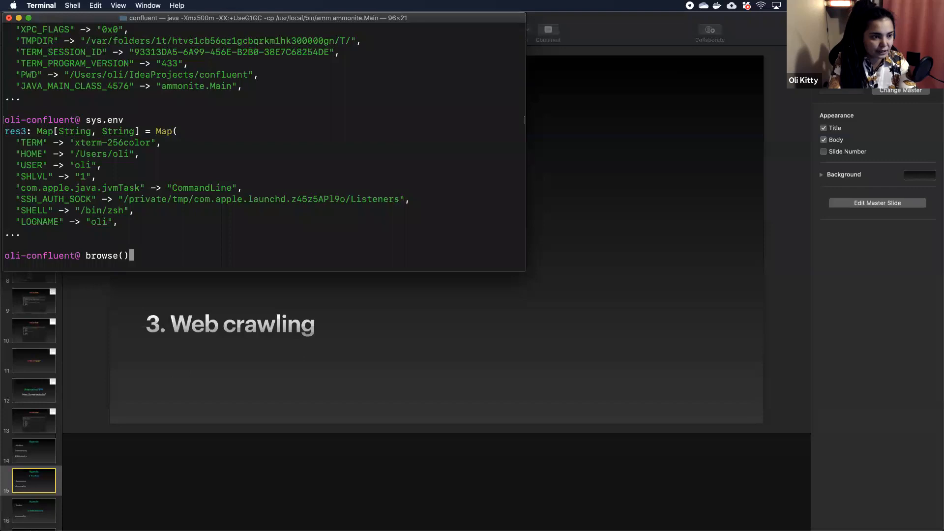
pyautogui.write('res3')
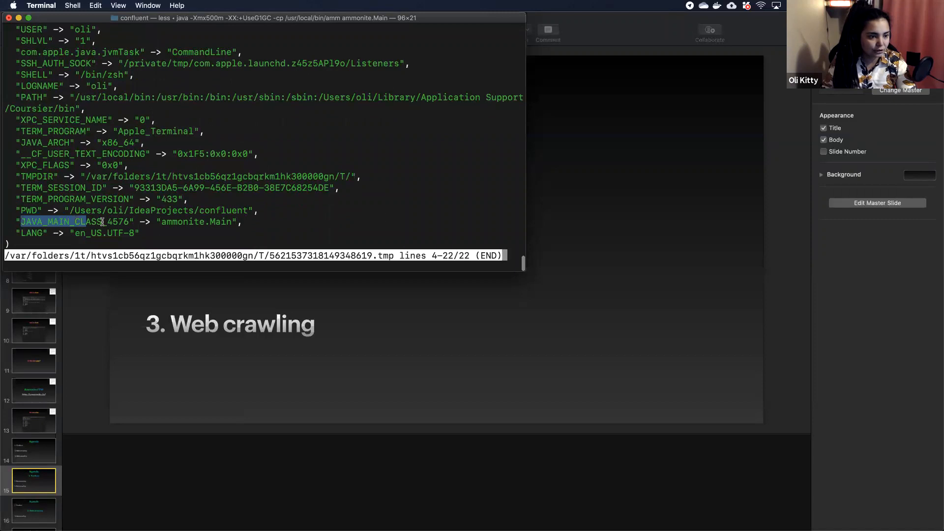
pyautogui.press('q')
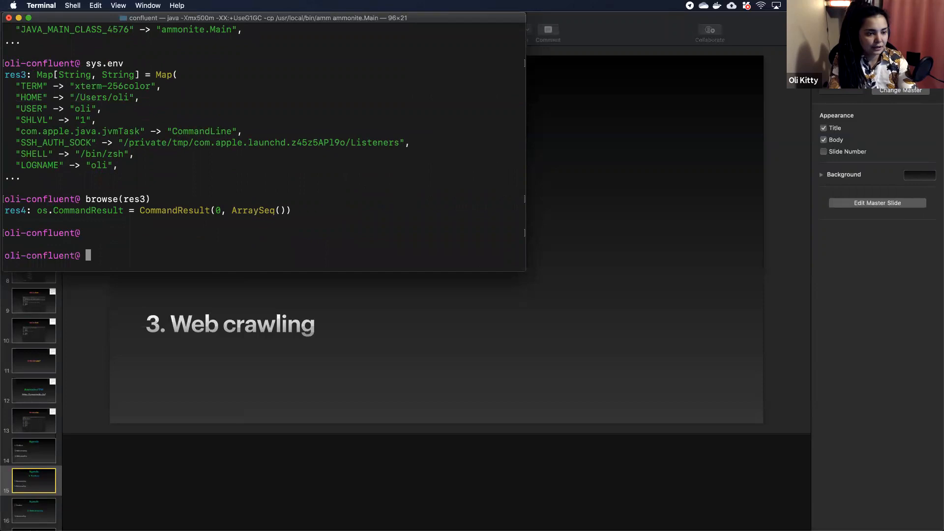
pyautogui.moveTo(148, 111)
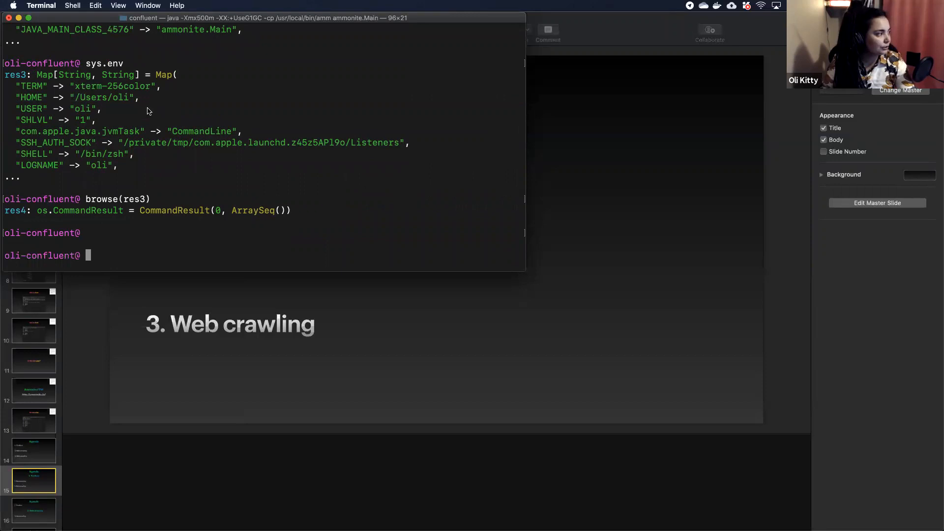
# Step: After a nested Seq.fill of "Foo", define case class Foo and create Foo(1, "first", "second")
pyautogui.write('Seq.fill(10)(Seq.fill(3)("Foo"))')
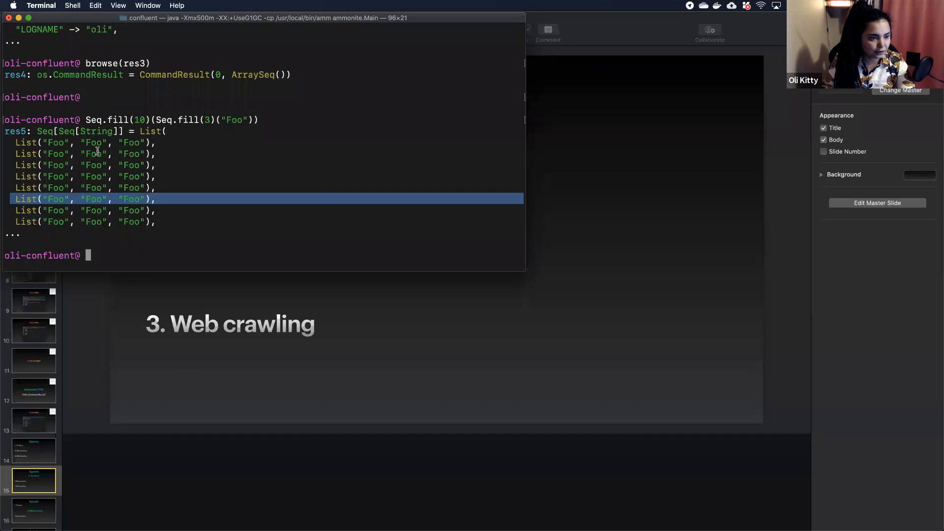
pyautogui.write('case Foo')
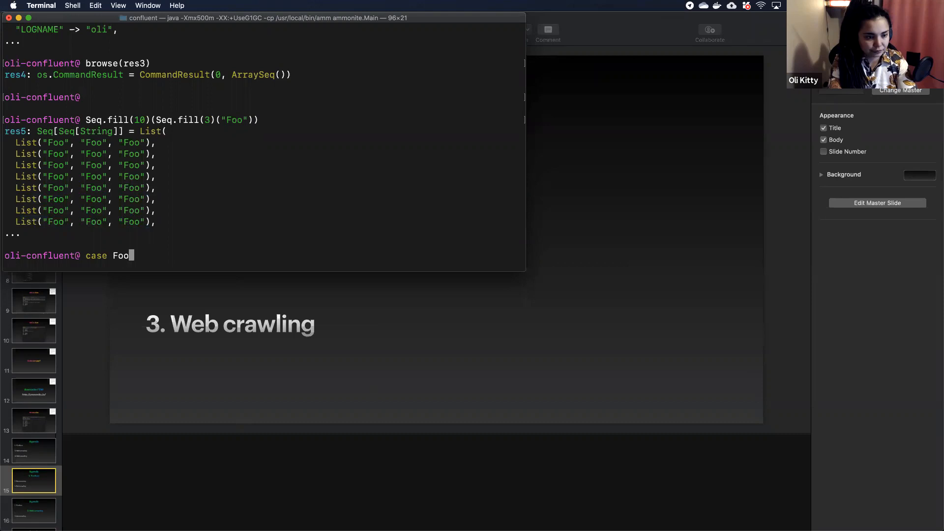
pyautogui.write('(i: Int, s: String, s2: String')
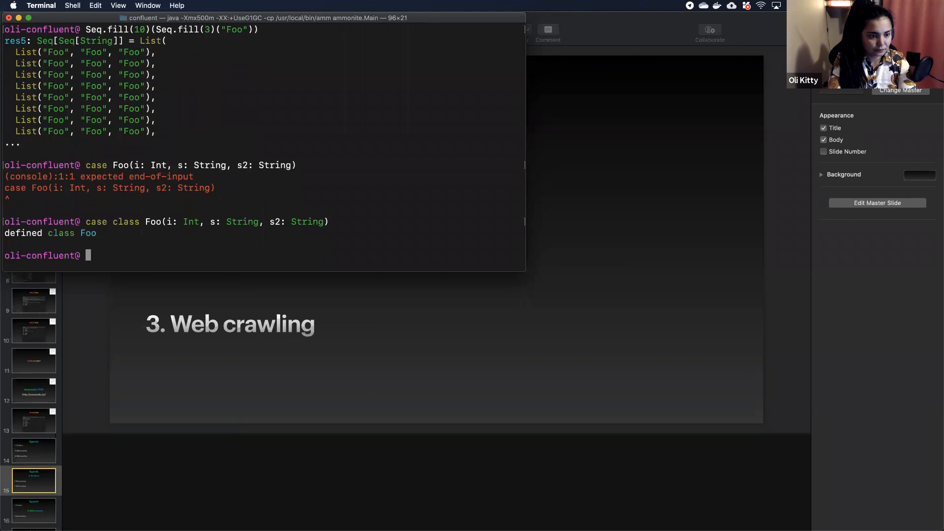
pyautogui.write('Foo(')
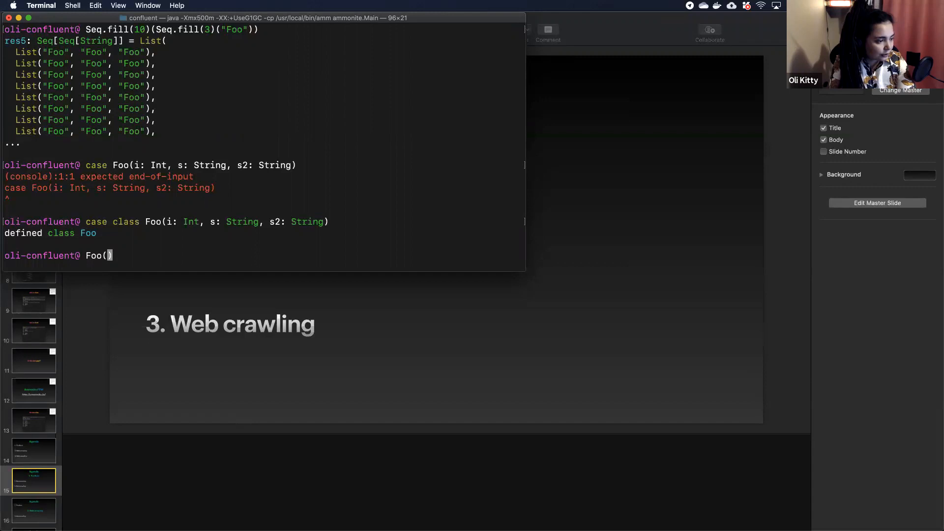
pyautogui.write('1,')
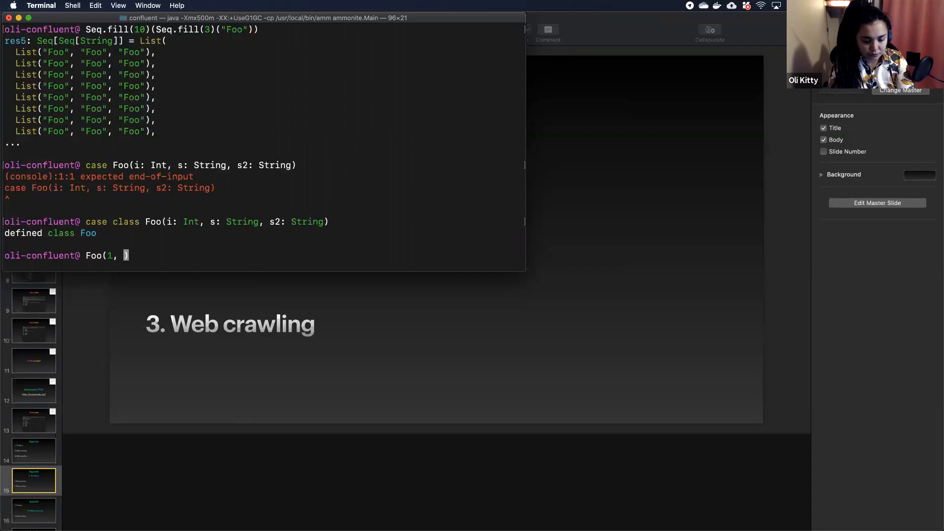
pyautogui.write('"first", "second')
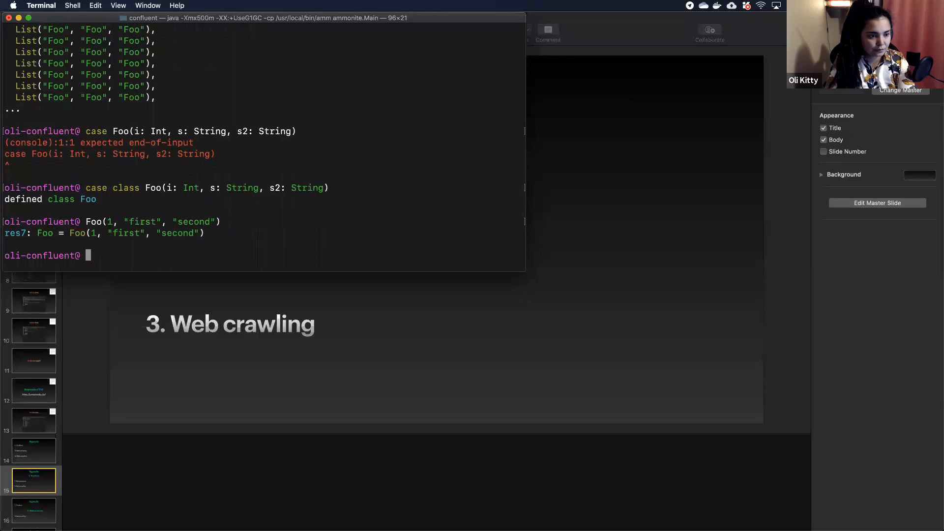
# Step: Show res7 again and build a Foo repeating "I am a cow, hear me moo"
pyautogui.write('res7')
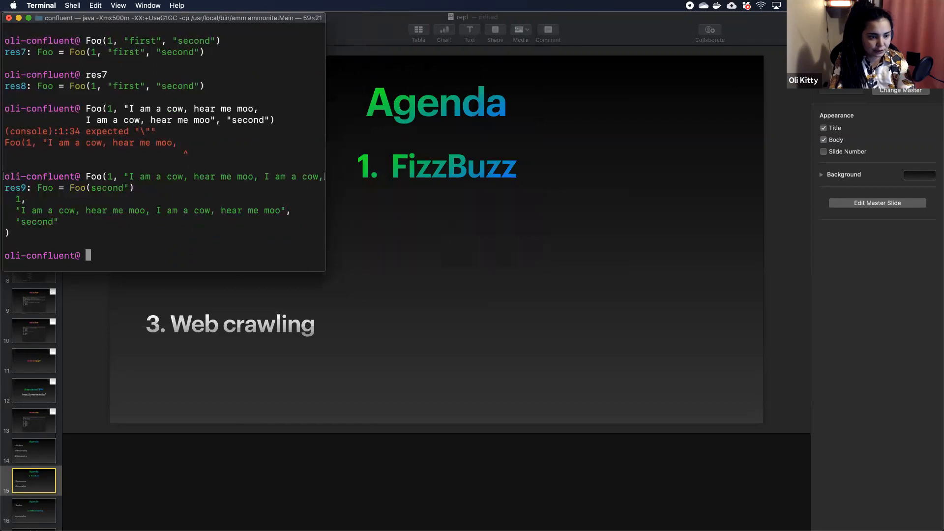
# Step: Widen the Terminal window, tab-complete the repl object's members, and show repl.history
pyautogui.moveTo(18, 210); pyautogui.dragTo(283, 210)
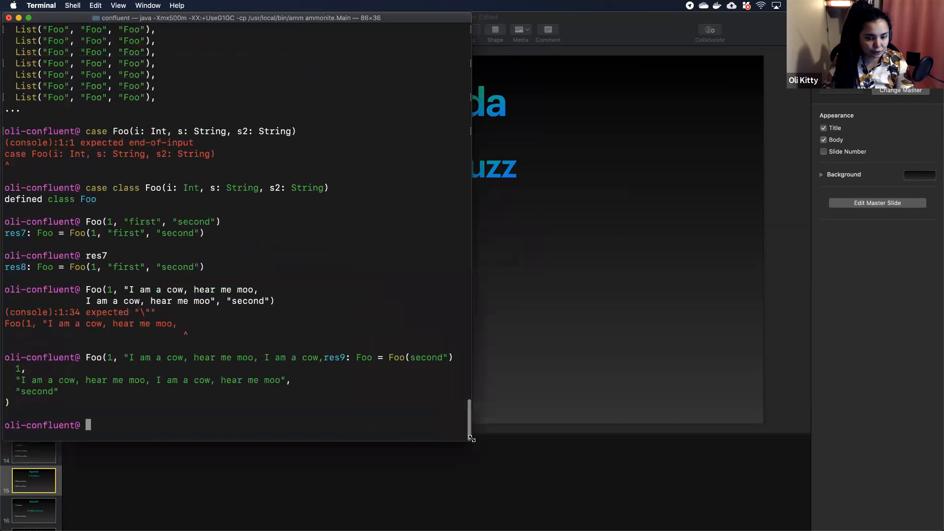
pyautogui.write('repl.')
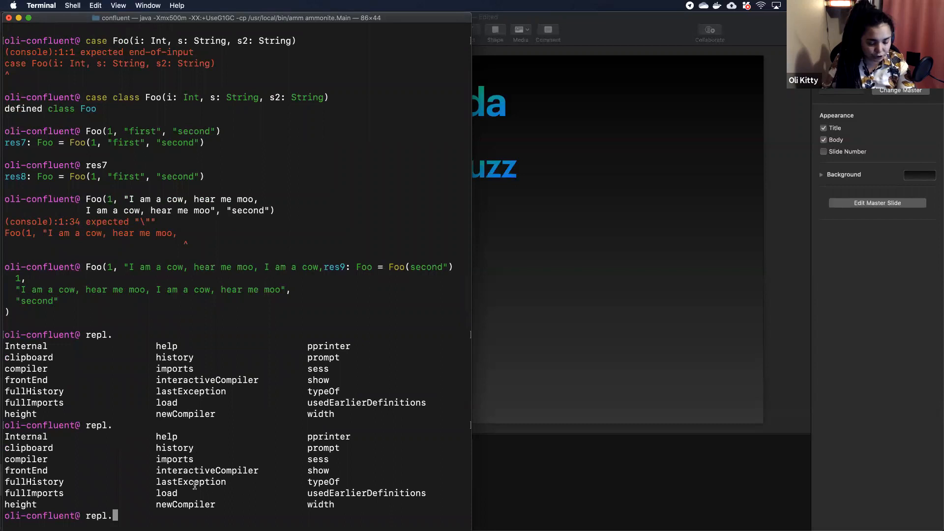
pyautogui.write('history')
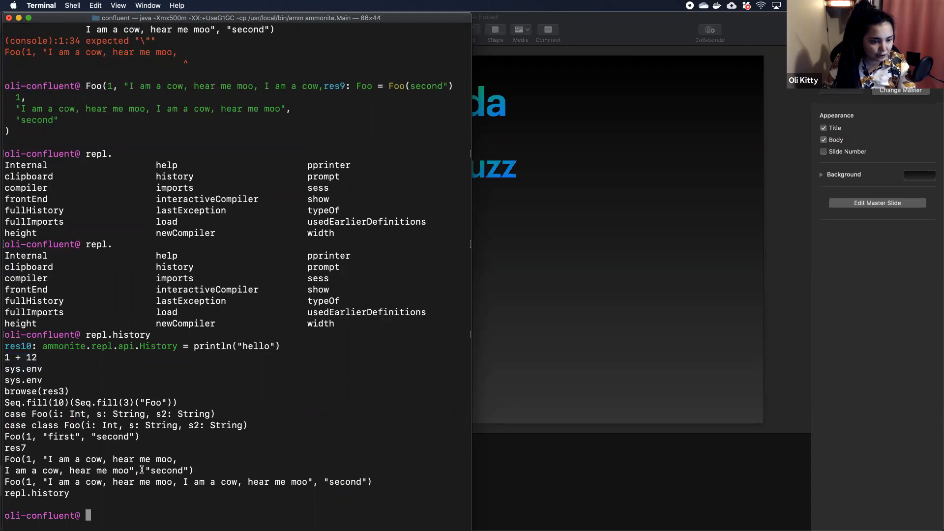
# Step: Print repl.imports, then define the empty function def foo() = {}
pyautogui.write('repl.imports')
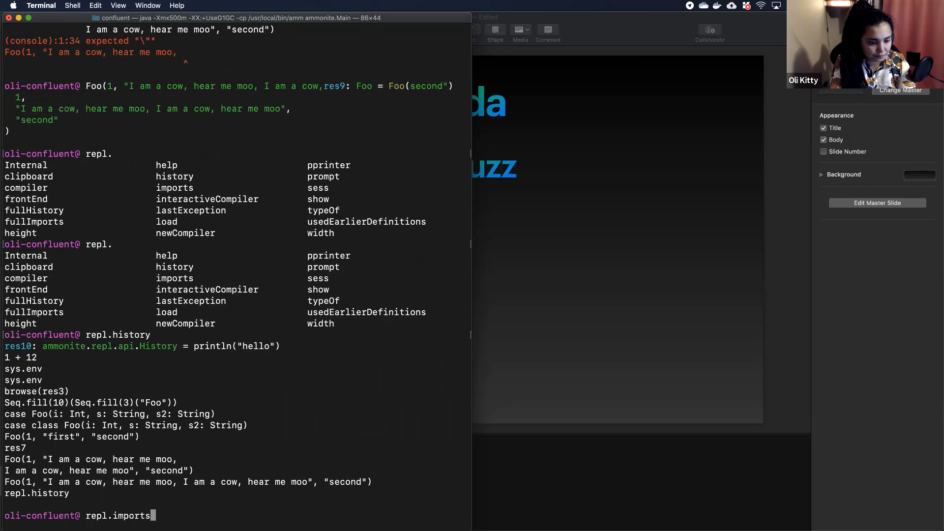
pyautogui.press('enter')
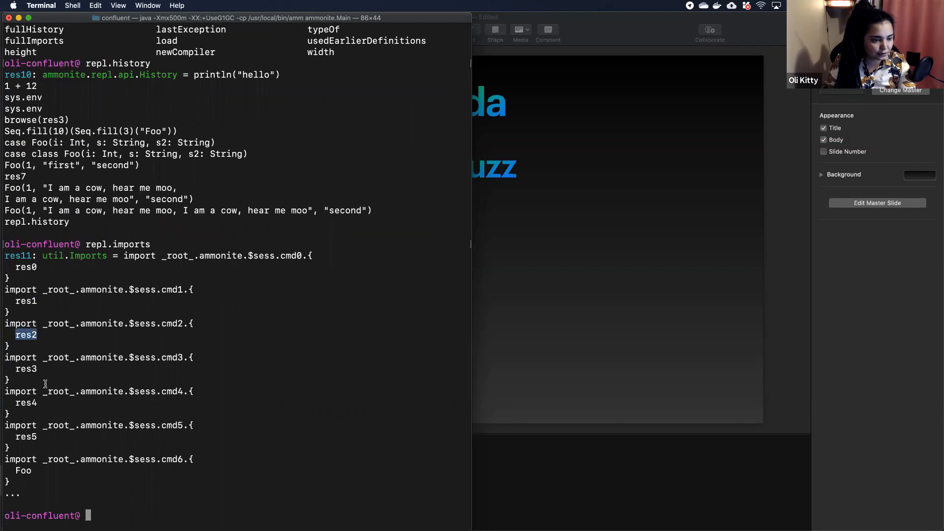
pyautogui.write('def foo() = {')
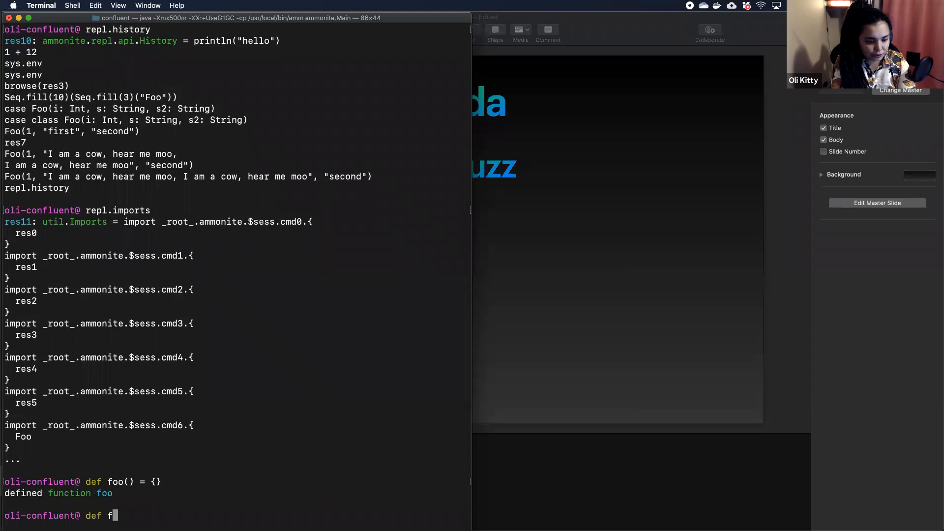
# Step: Type def fizzbuzz() looping 0 until 15, matching (i % 3, i % 5) to println fizz/buzz
pyautogui.write('izzbuzz() = {')
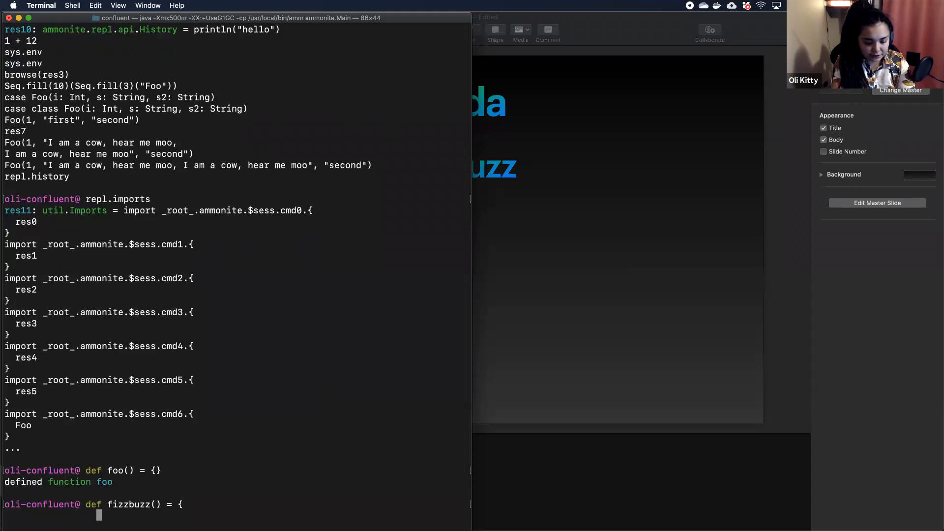
pyautogui.write('for(i <-')
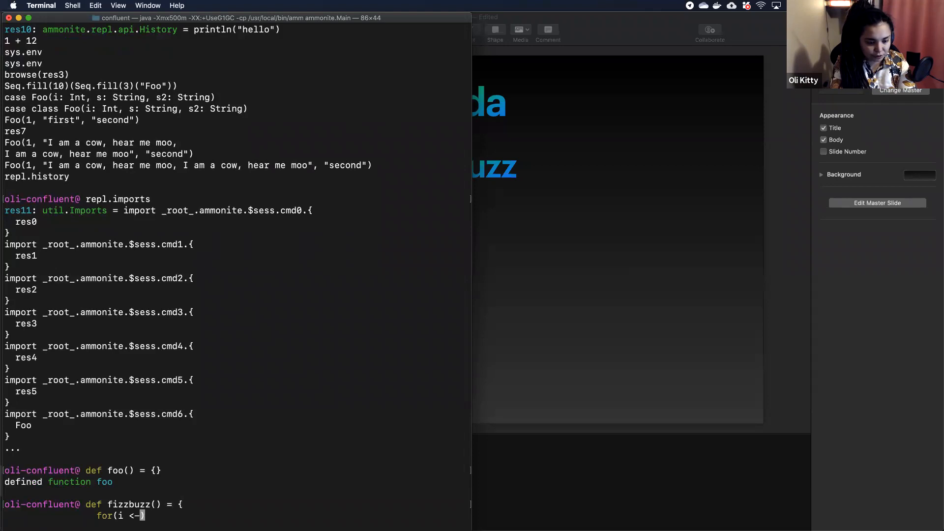
pyautogui.write('0 until 15)')
pyautogui.write('(i % 3, i % 5) match {')
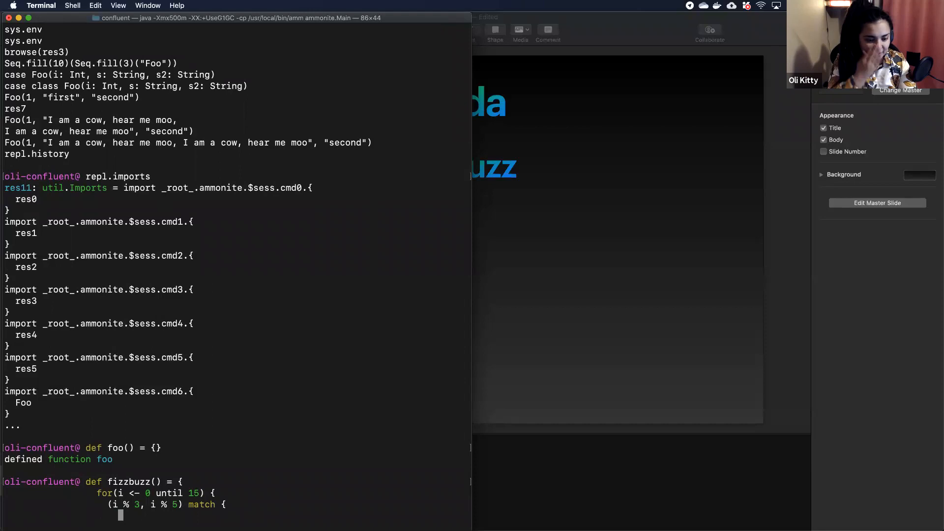
pyautogui.write('case')
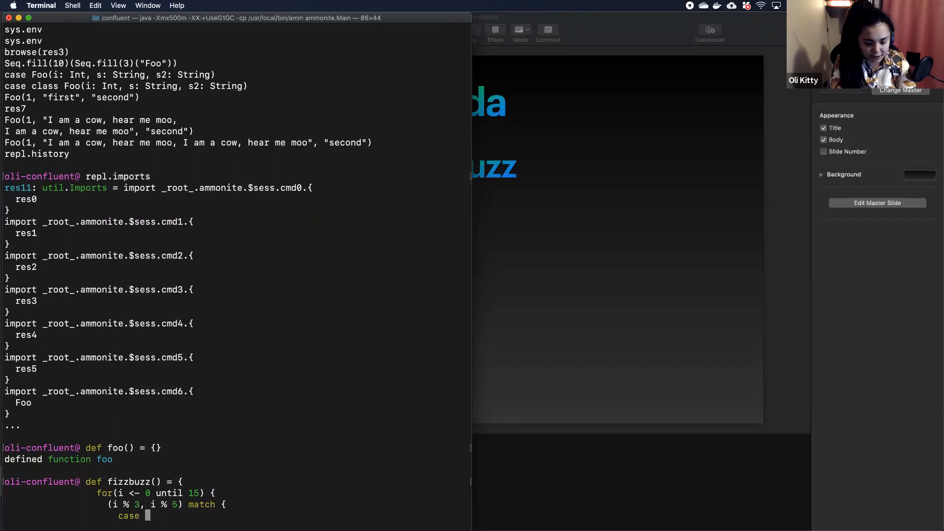
pyautogui.write('(0, 0) =>')
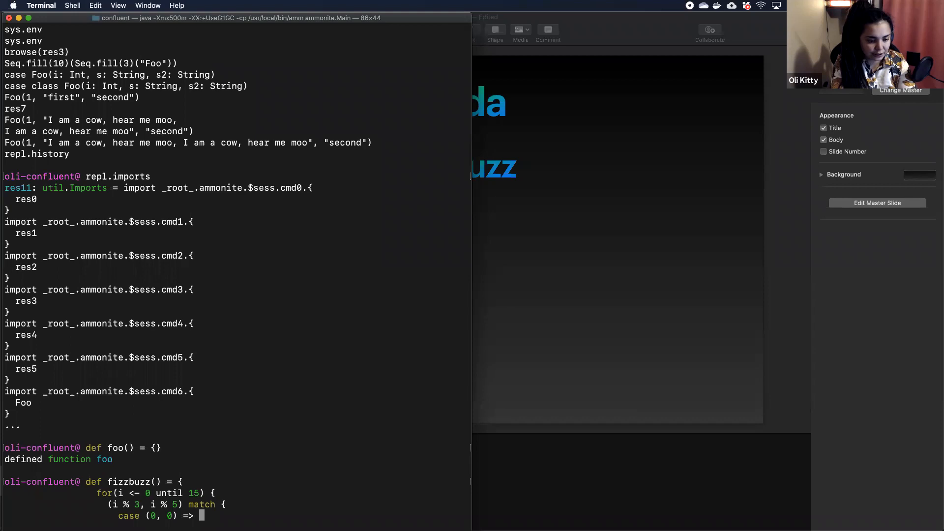
pyautogui.write('println')
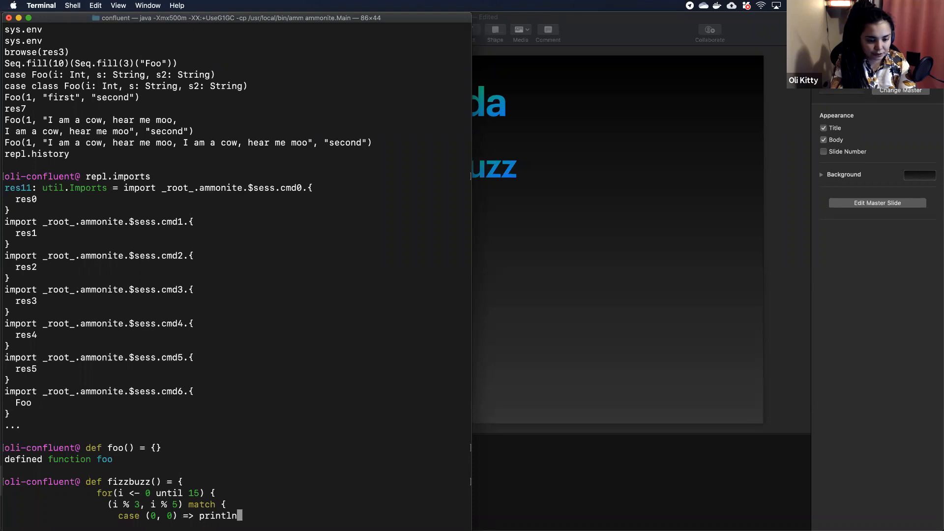
pyautogui.write('("fizzbuzz')
pyautogui.write('case')
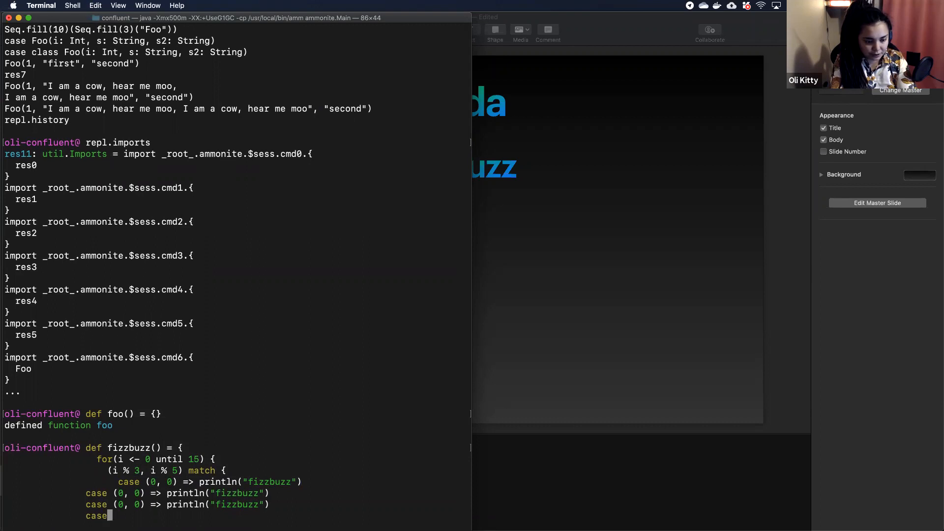
pyautogui.write('_ => // di')
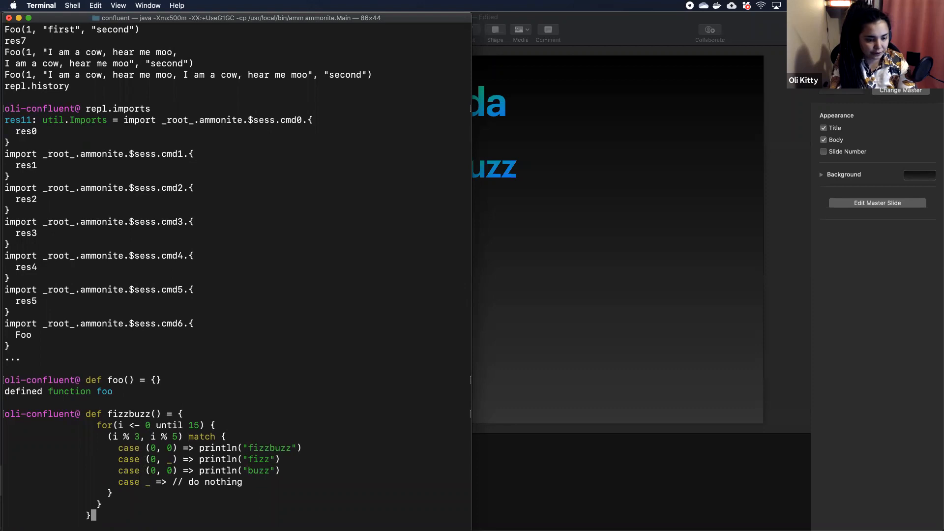
# Step: Define and run fizzbuzz(), then redefine it as fizzbuzz(): Unit until 20 and rerun
pyautogui.press('enter')
pyautogui.write('fizzbuzz()')
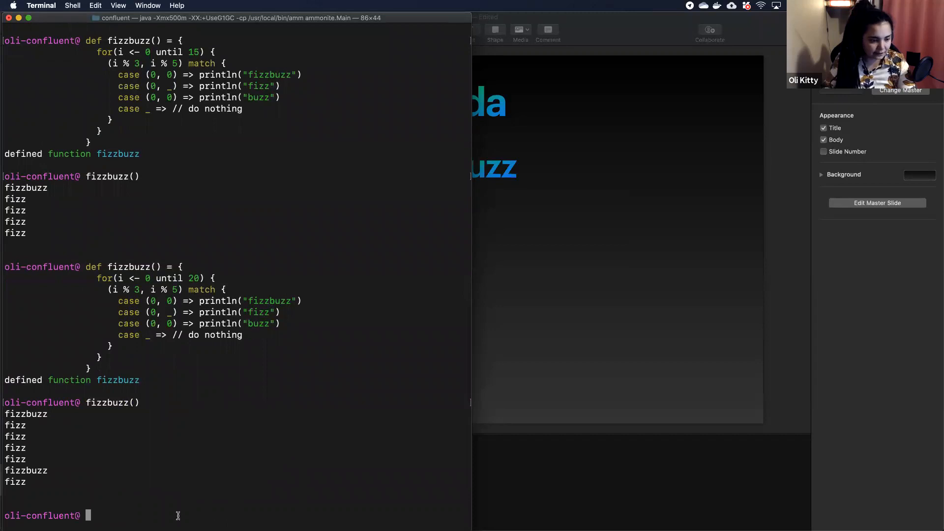
pyautogui.moveTo(12, 434); pyautogui.dragTo(25, 482)
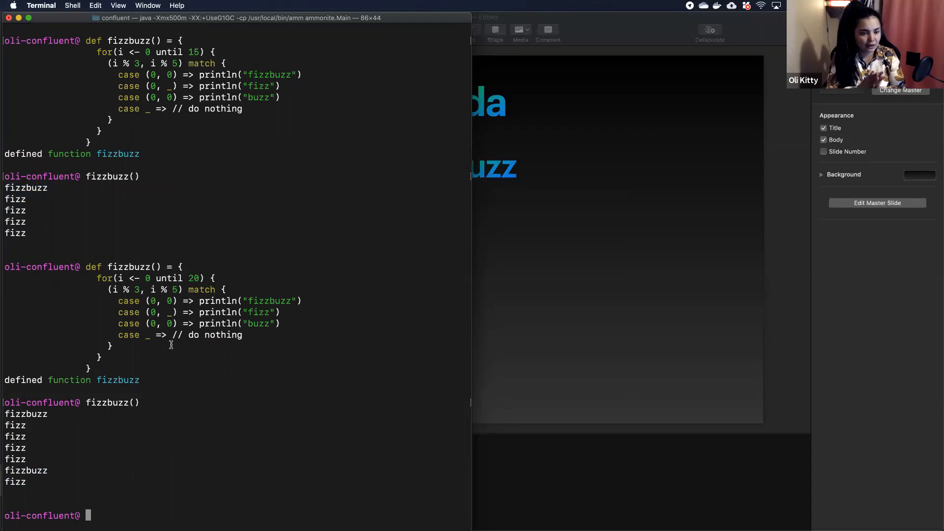
pyautogui.write('fizzbuzz()')
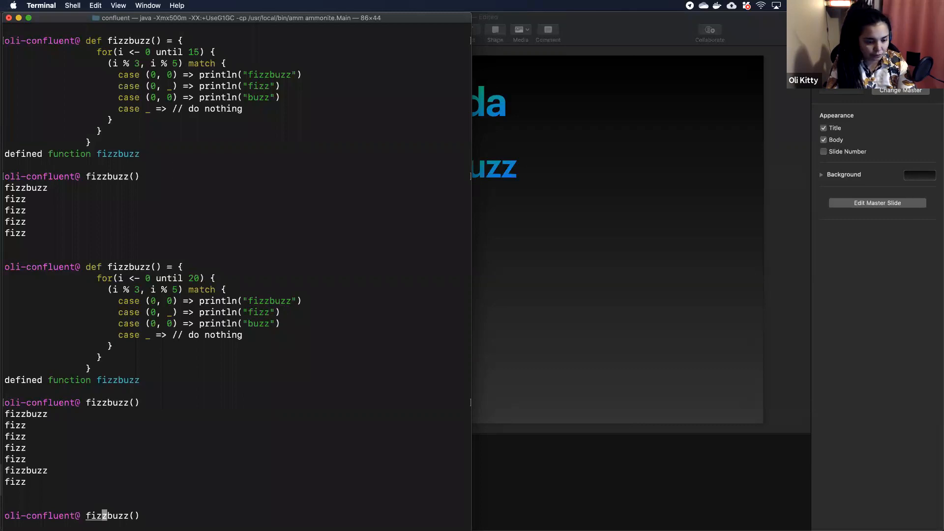
pyautogui.write('def fizzbuzz(): Unit  = {')
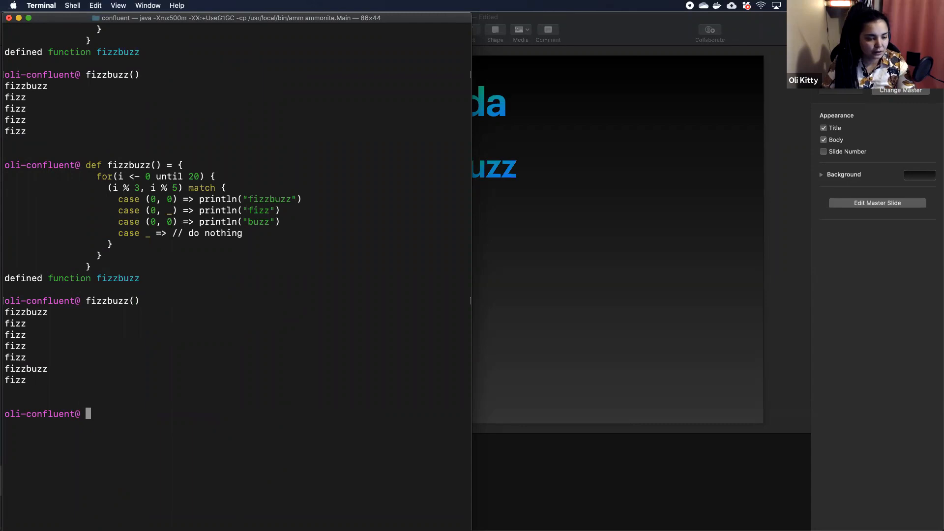
# Step: Paste jsoup.org's Wikipedia Jsoup.connect line as val doc; compilation fails, Jsoup not found
pyautogui.moveTo(86, 165); pyautogui.dragTo(102, 266)
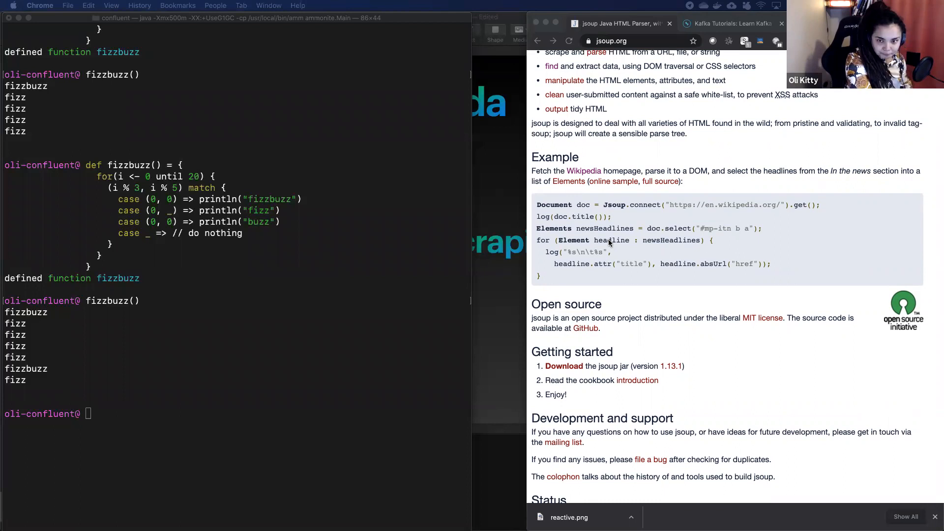
pyautogui.moveTo(576, 204); pyautogui.dragTo(812, 205)
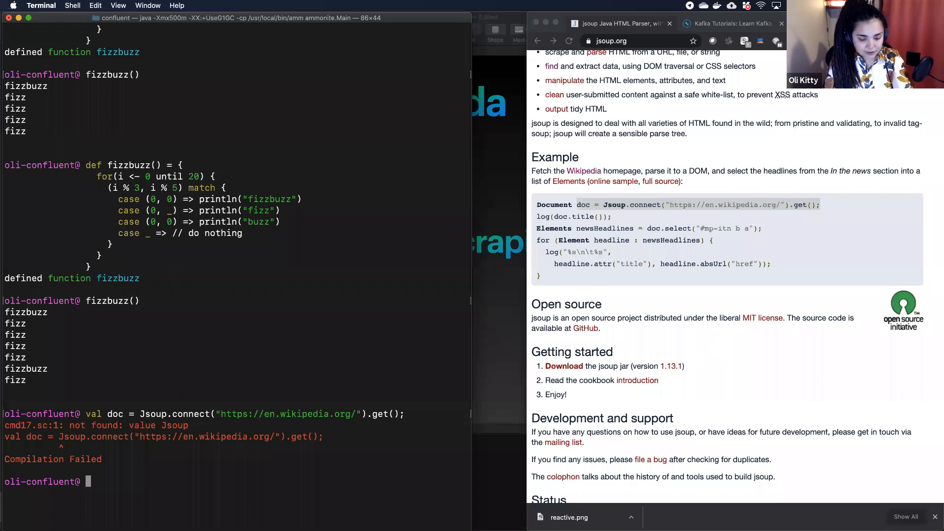
# Step: Import jsoup 1.13.1 via $ivy, fetch the Wikipedia homepage into doc, and check doc.title()
pyautogui.write('import $ivy.`org.jsoup:jsoup:1.13.1`, org.jsoup._')
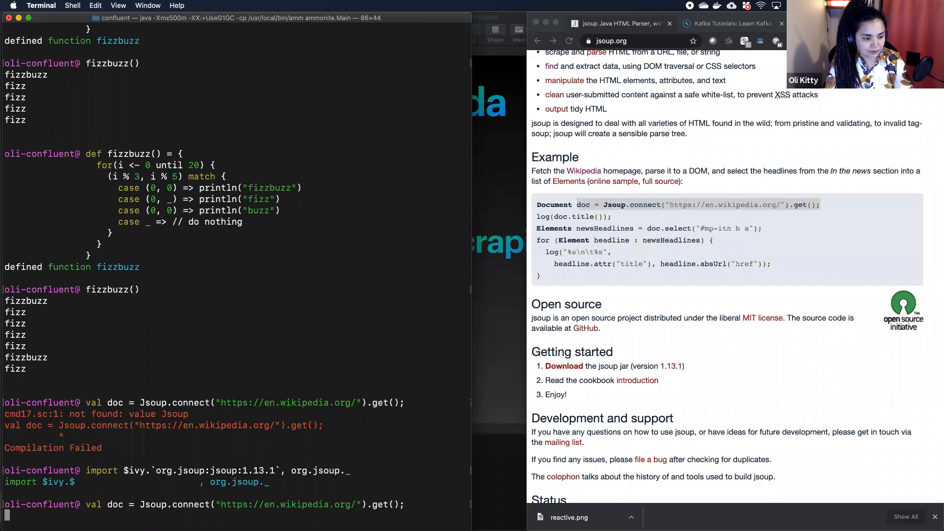
pyautogui.press('enter')
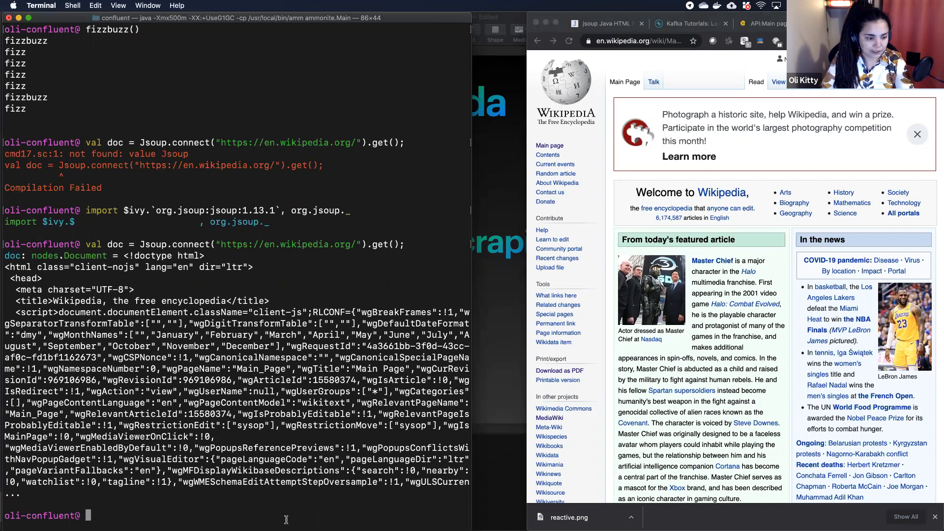
pyautogui.write('doc.title()')
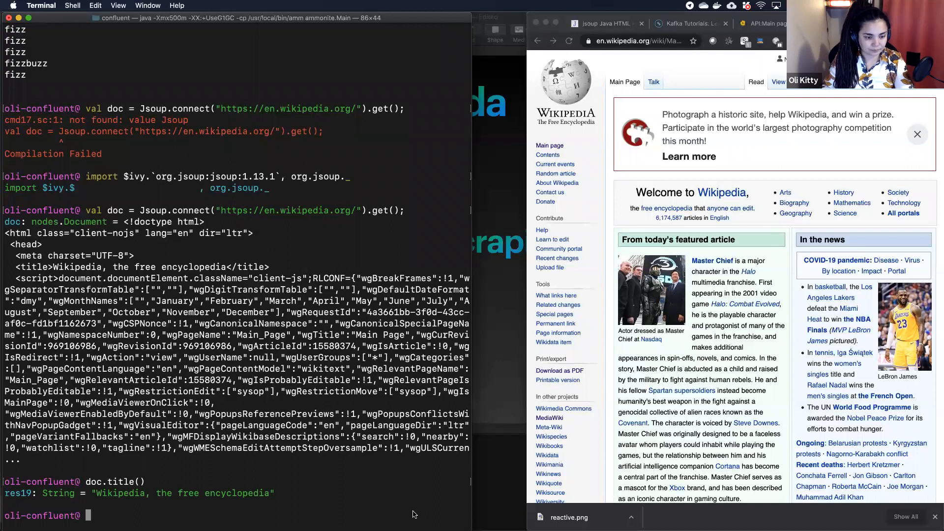
# Step: Move from the jsoup tab to Kafka Tutorials and scroll to the Kafka 101 card
pyautogui.click(602, 23)
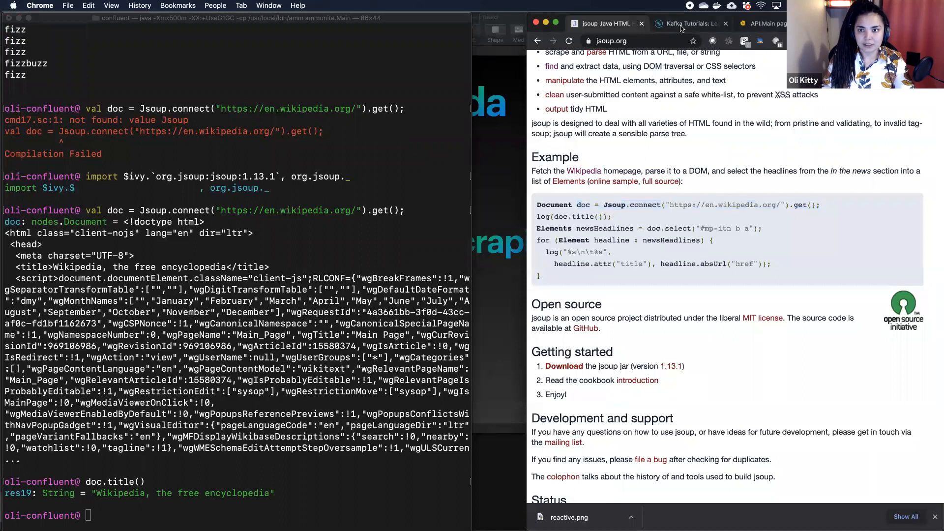
pyautogui.click(687, 23)
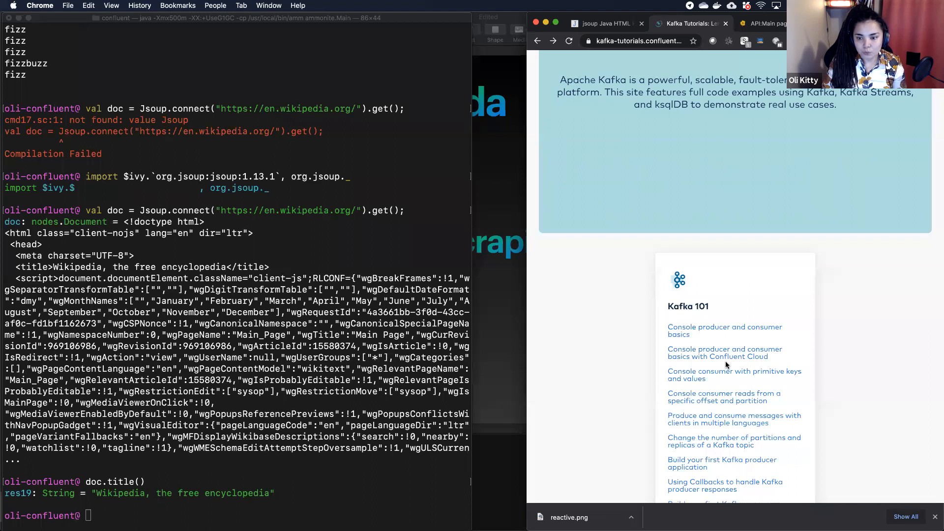
pyautogui.scroll(-3)
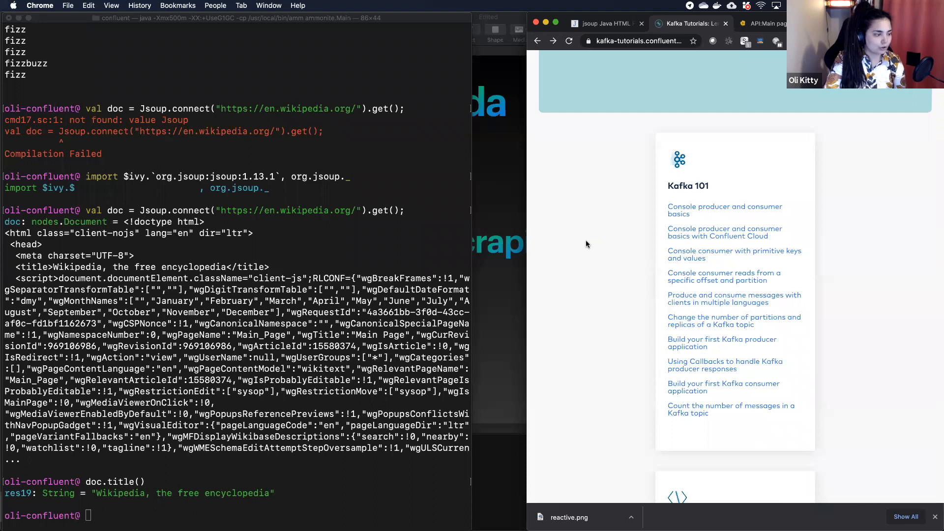
pyautogui.moveTo(670, 314)
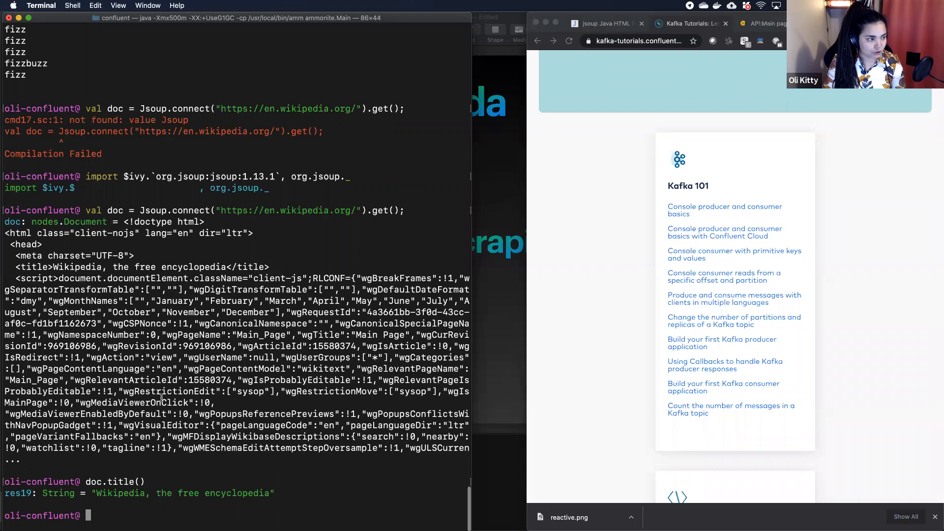
# Step: Enter the Jsoup.connect fetch line and grab the Kafka Tutorials URL from Chrome's address bar
pyautogui.write('val doc = Jsoup.connect("https://en.wikipedia.org/").get();')
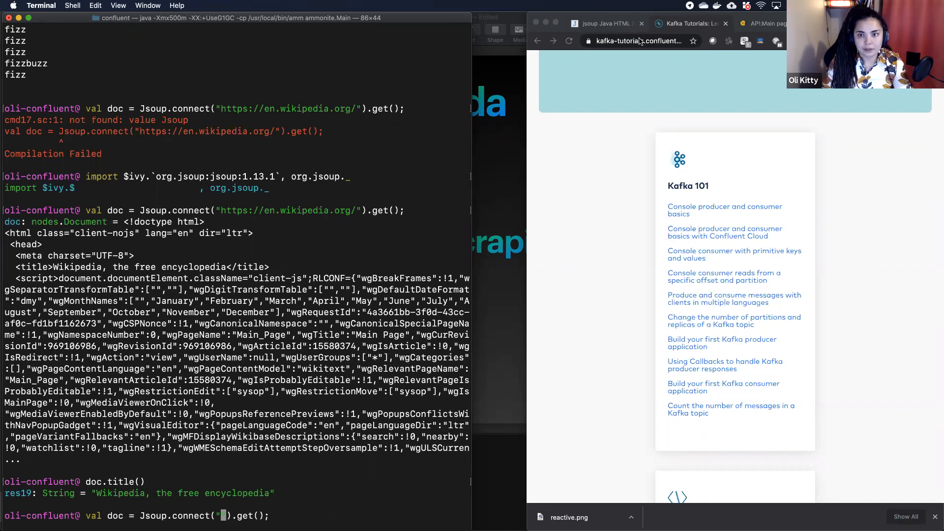
pyautogui.click(638, 41)
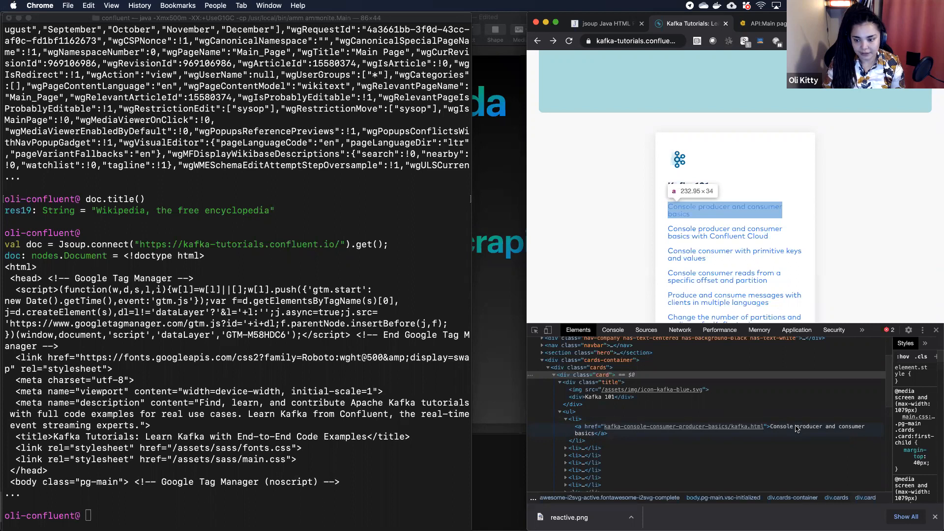
# Step: Select doc.select("#mp-itn b a") in the jsoup.org example code
pyautogui.click(601, 24)
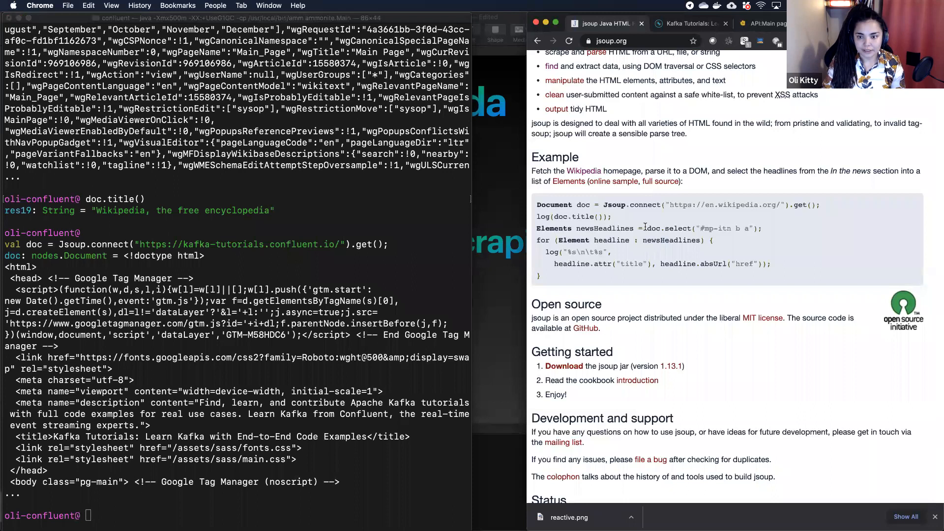
pyautogui.moveTo(647, 228); pyautogui.dragTo(757, 228)
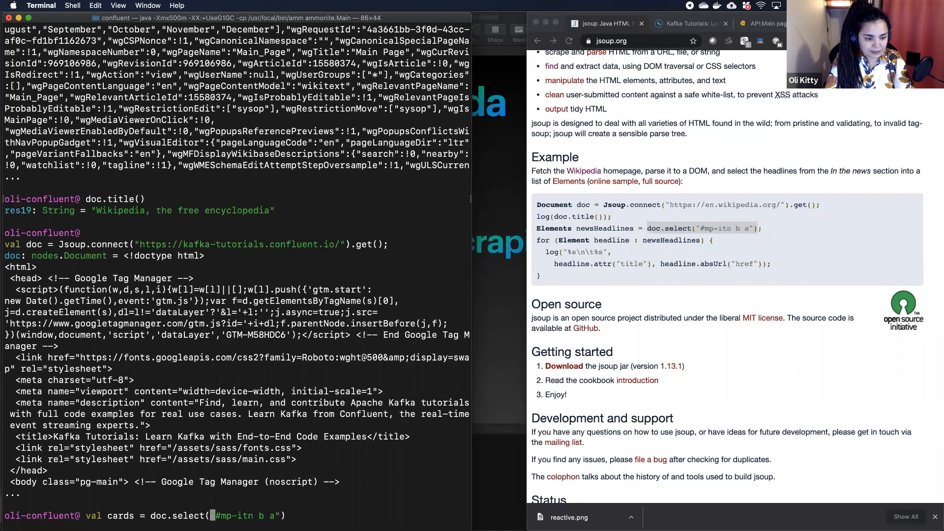
# Step: Select the ".card li a" links into cards and view them with browse(cards)
pyautogui.write('.card l')
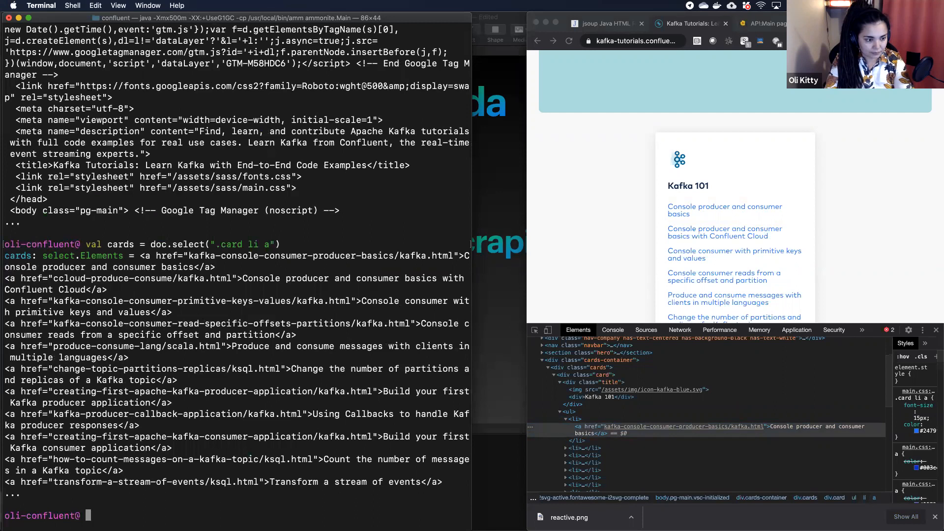
pyautogui.write('browse(cards')
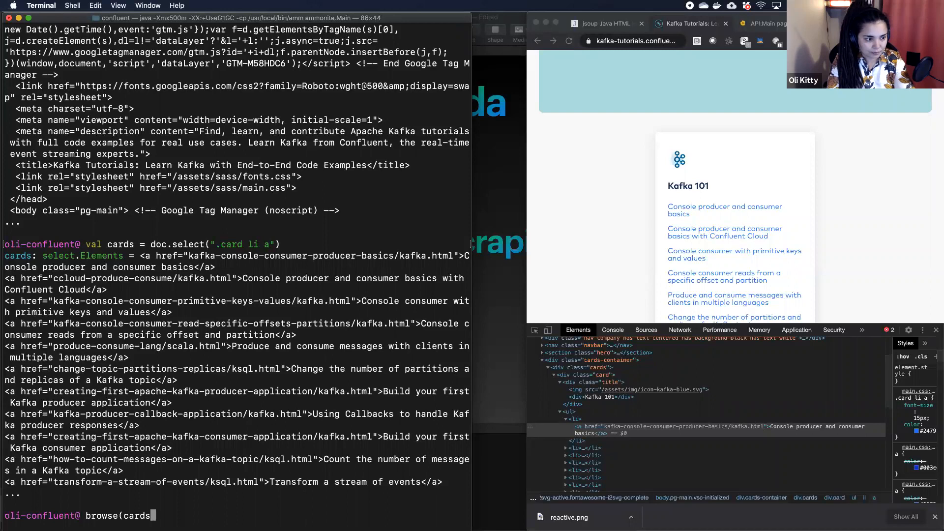
pyautogui.press('Return')
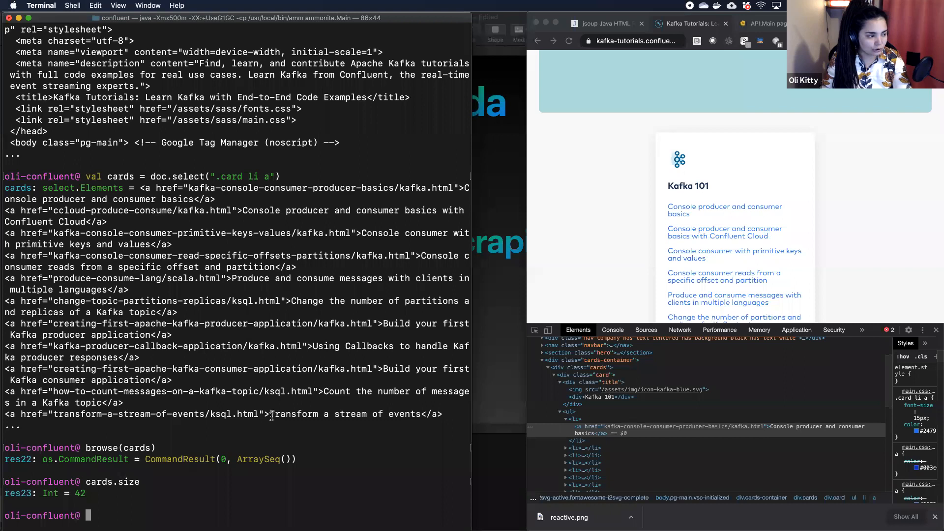
# Step: Check cards.size, import JavaConverters, and redefine cards with .asScala, then open the first tutorial
pyautogui.write('cards.size')
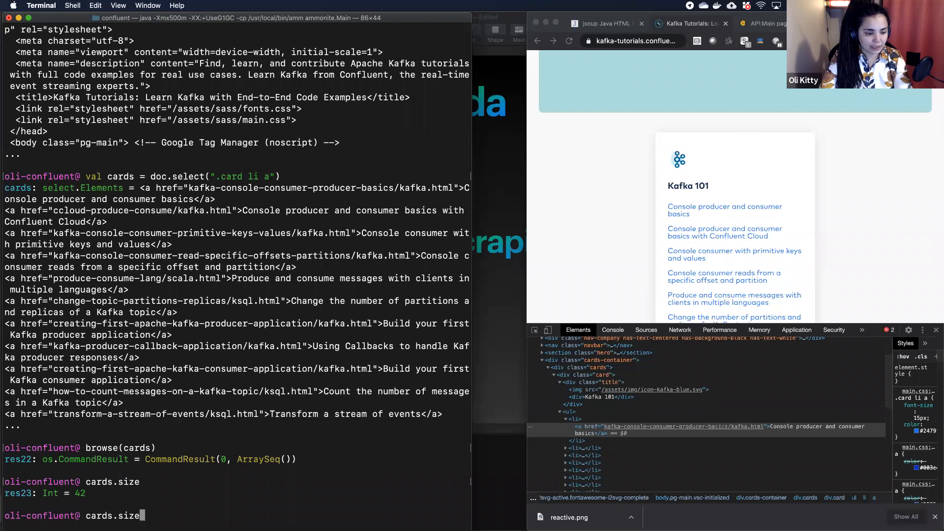
pyautogui.write('import scala.collection.JavaConverter')
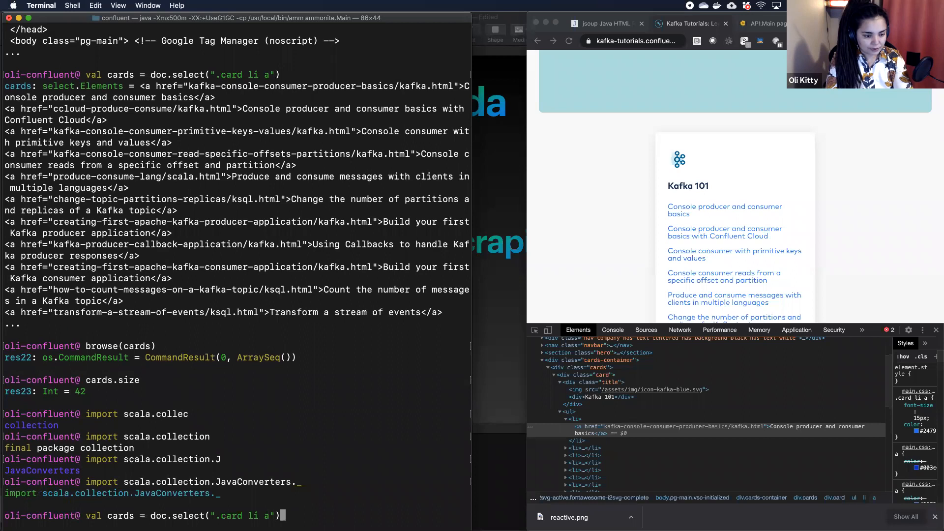
pyautogui.write('.asScala')
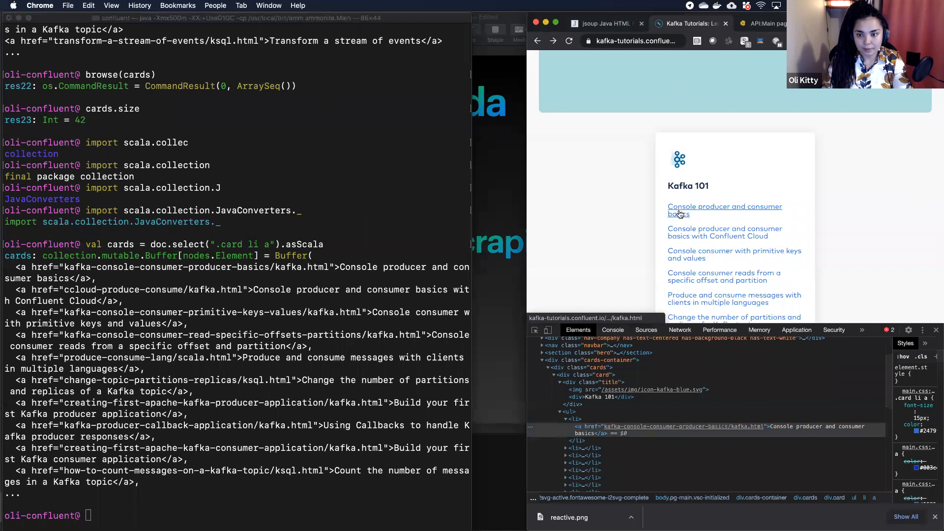
pyautogui.click(724, 210)
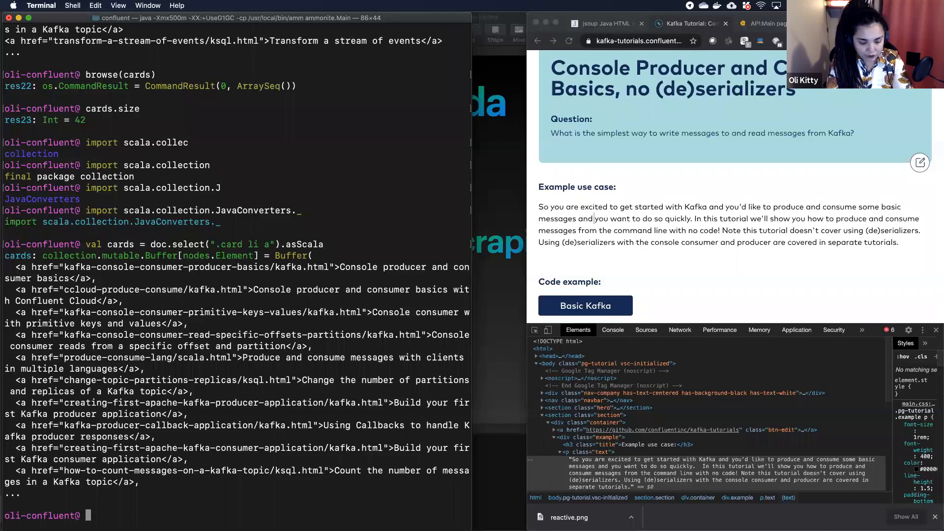
# Step: Start a for-yield over cards into tut, taking each card's absUrl("href") as url
pyautogui.write('val tutu')
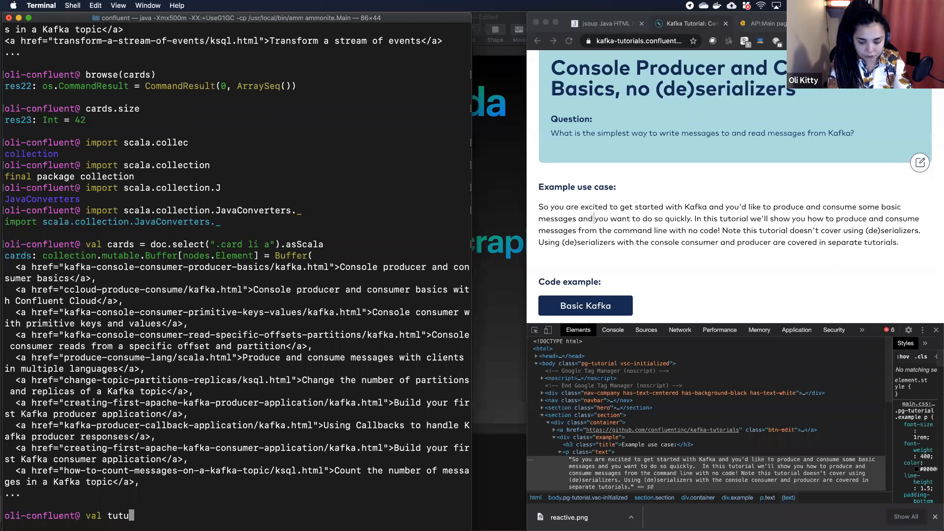
pyautogui.write('= for (cae')
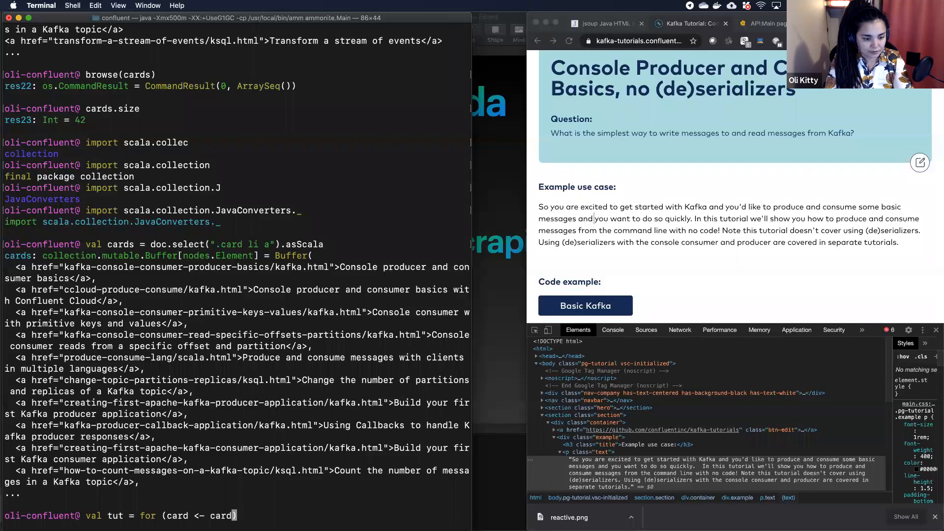
pyautogui.write('yield {')
pyautogui.write('val')
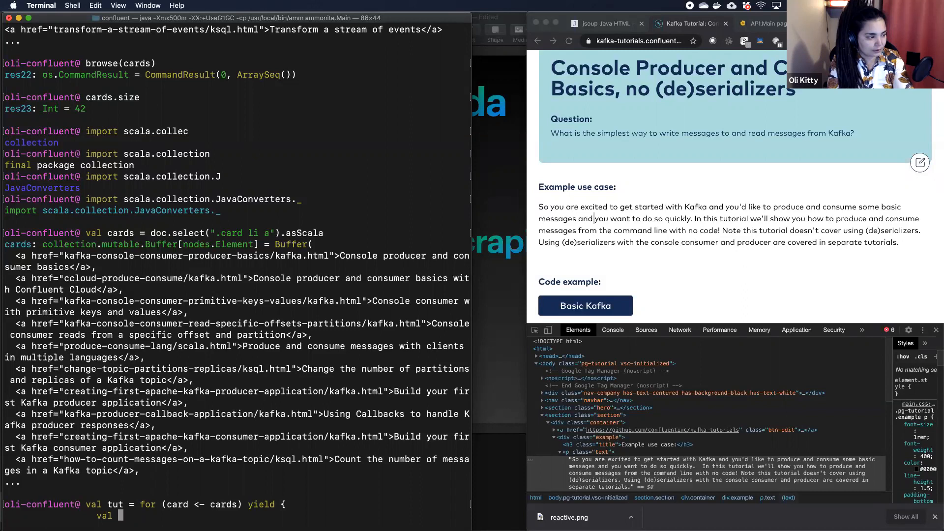
pyautogui.click(602, 24)
pyautogui.write(' url =')
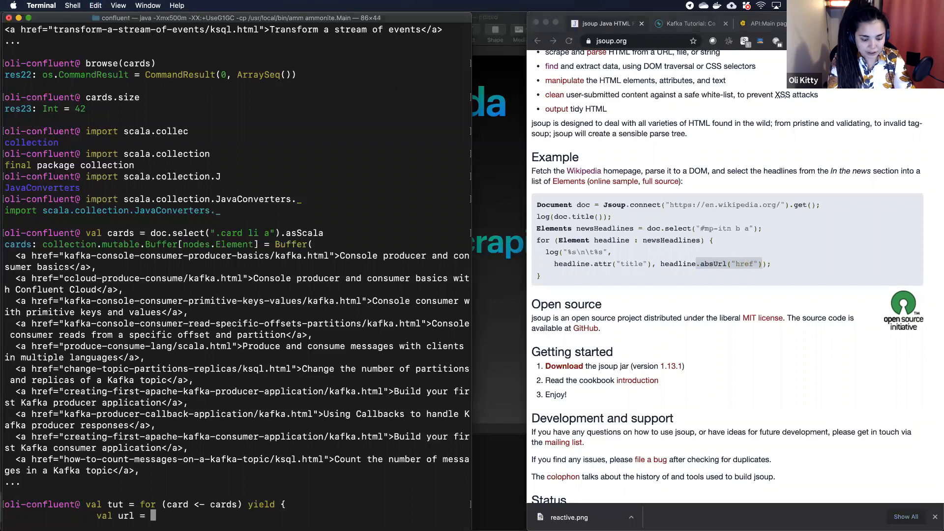
pyautogui.write('card.absUrl("href")')
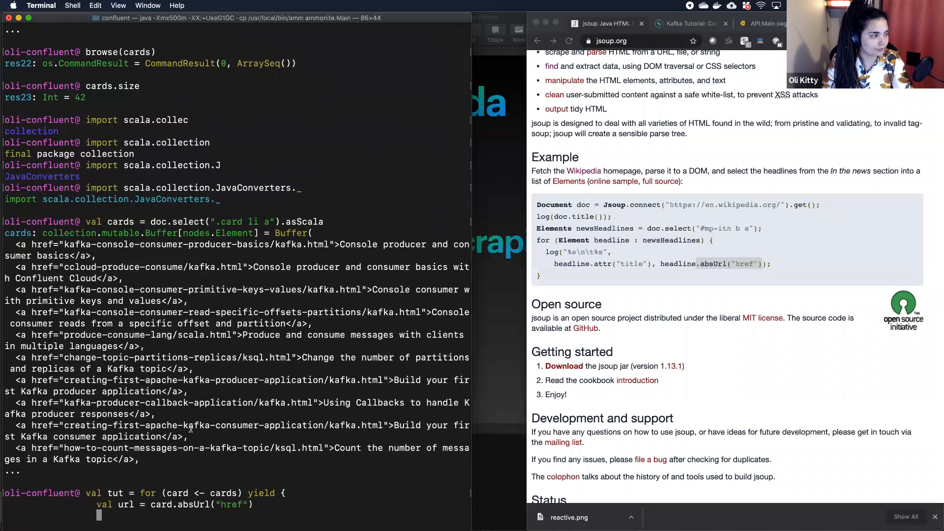
# Step: Print "Scrapping $url", fetch each page with Jsoup.connect(url).get, and begin val text
pyautogui.write('println("')
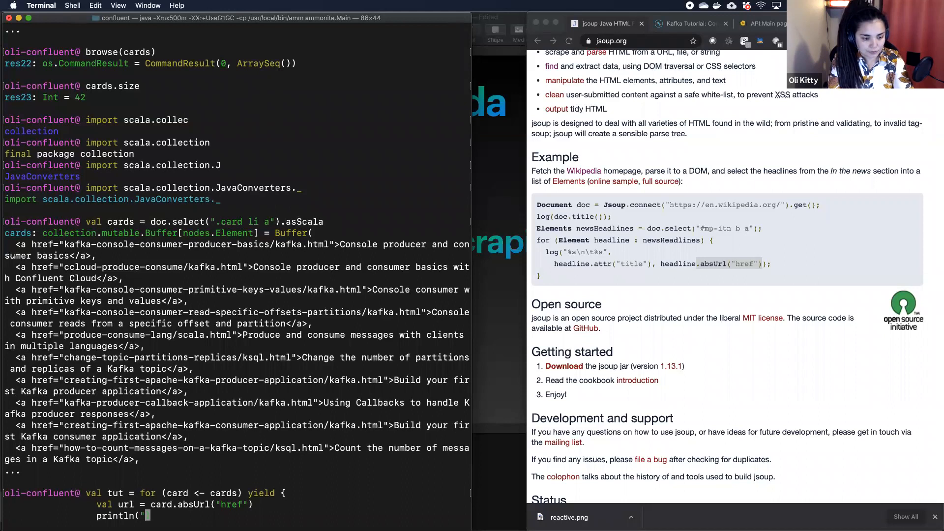
pyautogui.write('Scrapping $url')
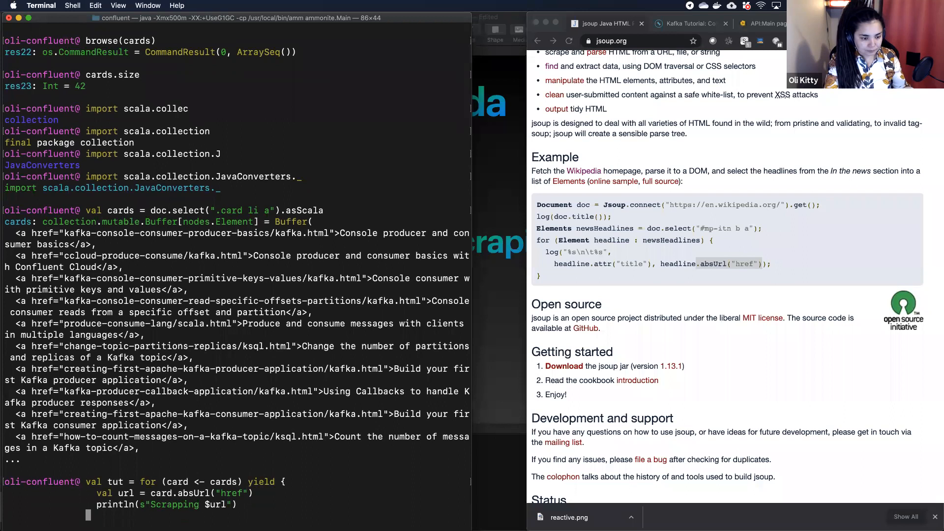
pyautogui.write('val doc =')
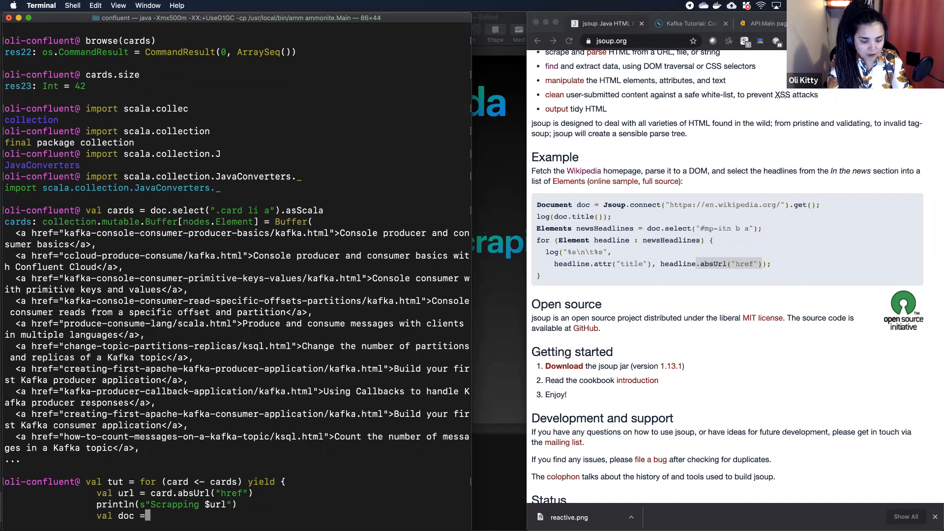
pyautogui.write('Jsoup.connect()')
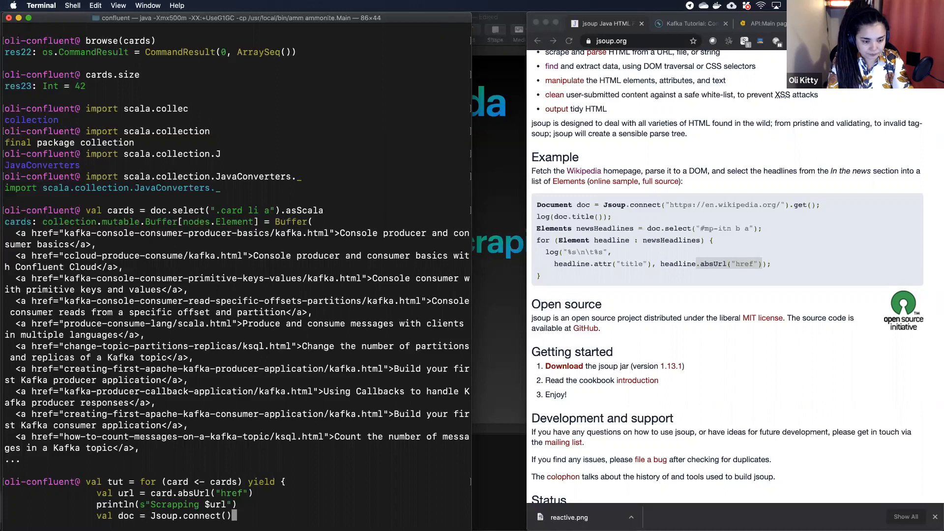
pyautogui.write('url).get')
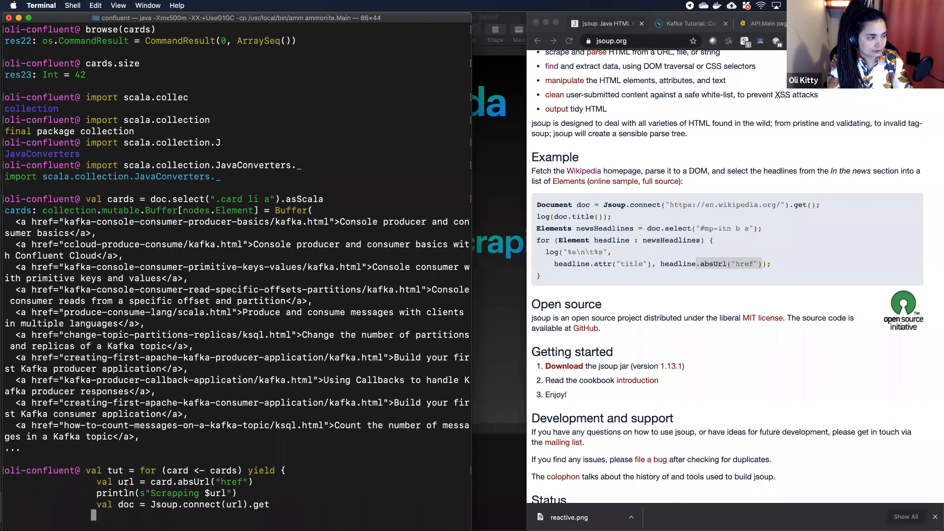
pyautogui.write('val text =')
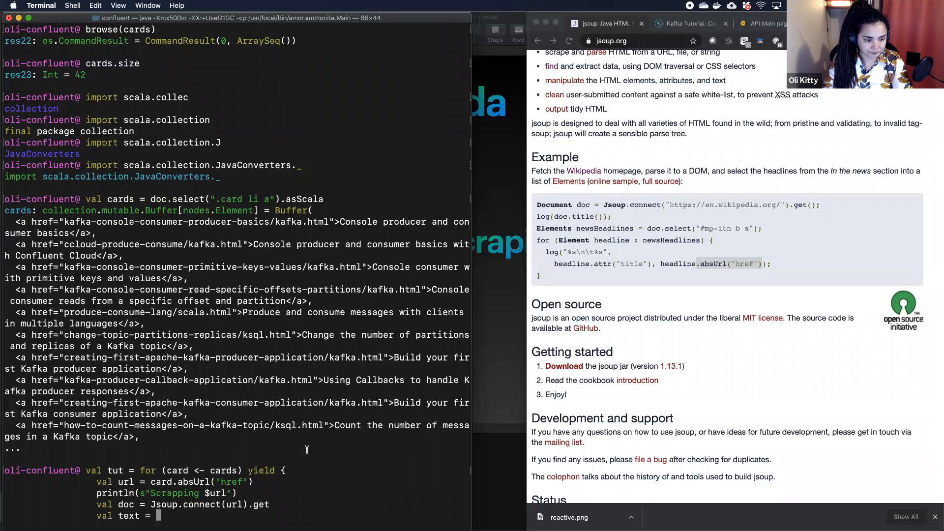
# Step: After checking the page markup, set text to doc.select(".example .text").asScala.headOption.map(_.text)
pyautogui.click(686, 23)
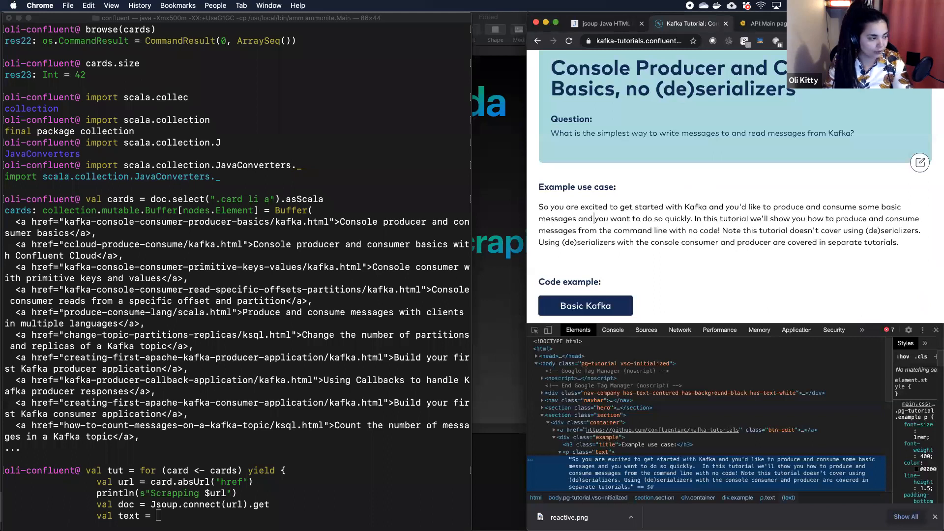
pyautogui.write('doc.')
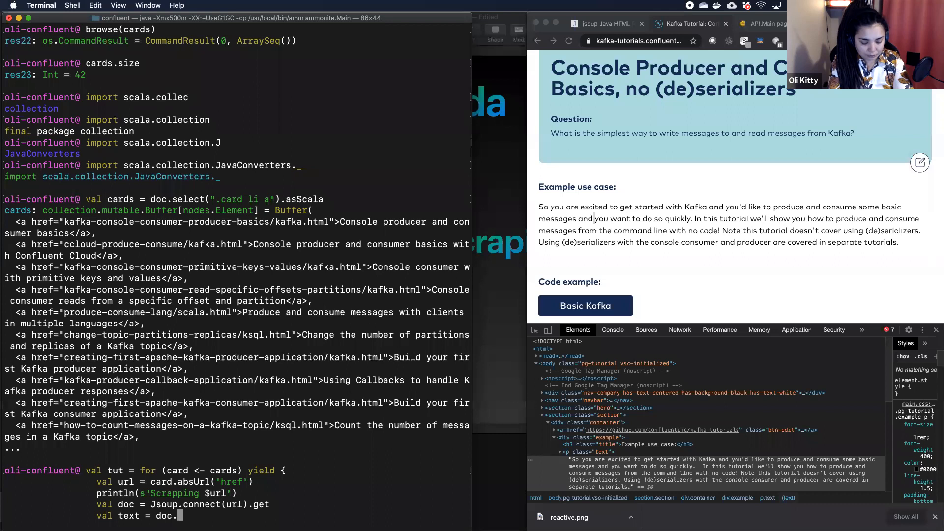
pyautogui.write('select("')
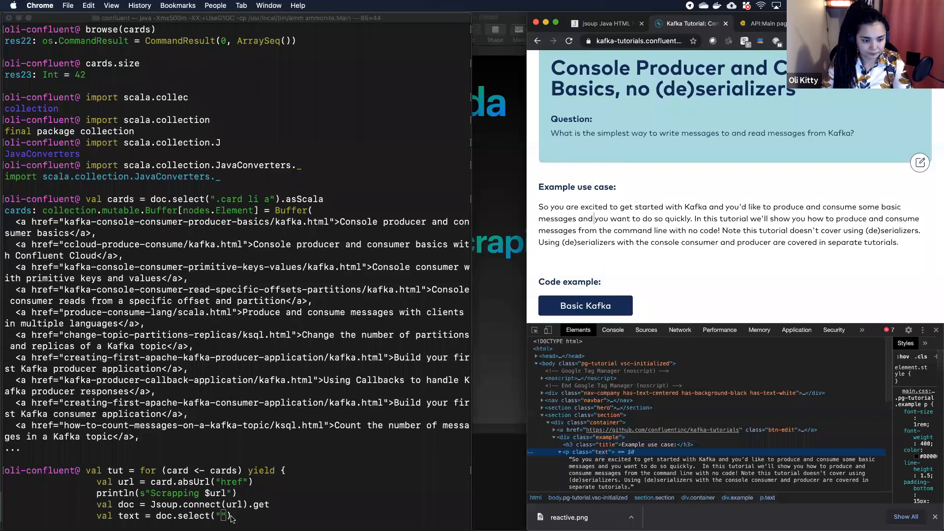
pyautogui.write('example .text')
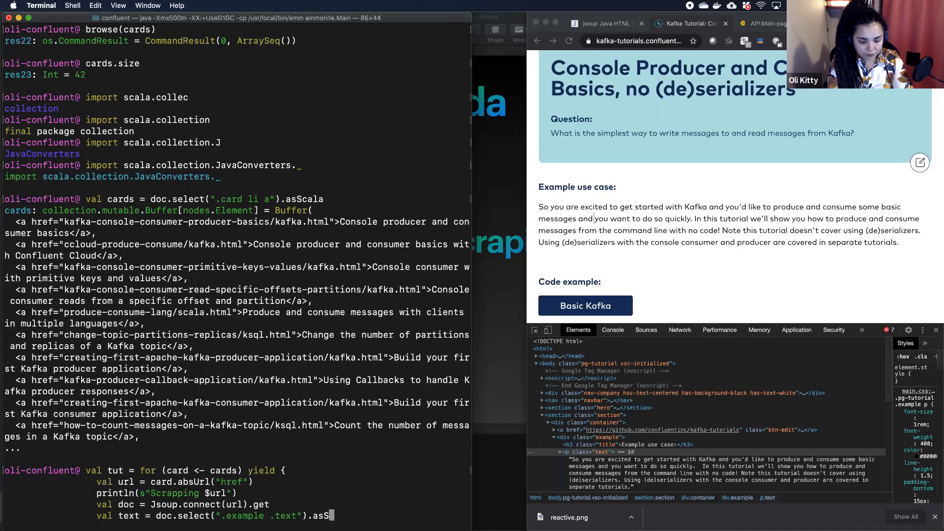
pyautogui.write('headOpti')
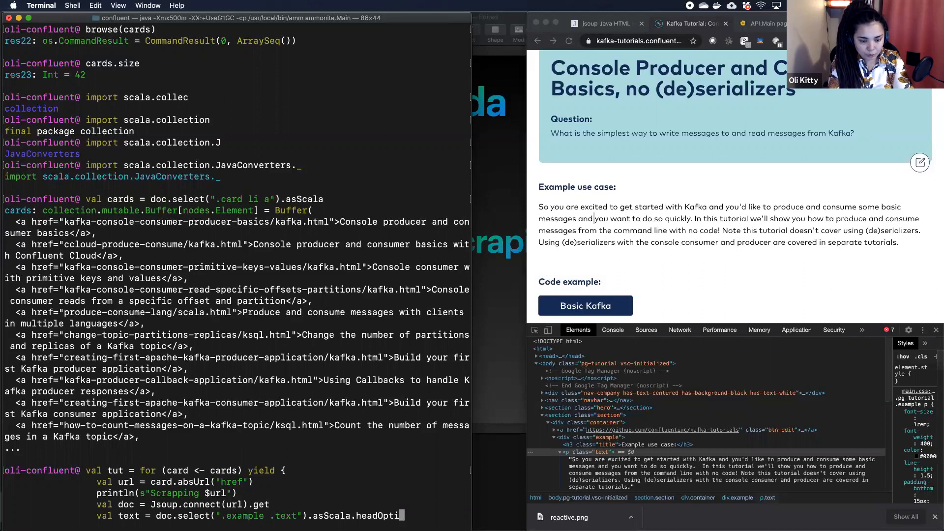
pyautogui.write('on')
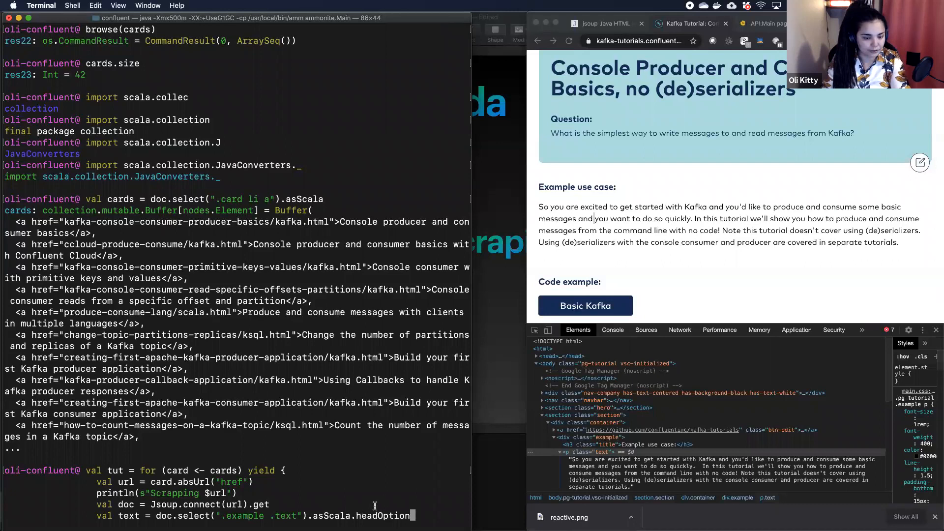
pyautogui.write('.map(_.text')
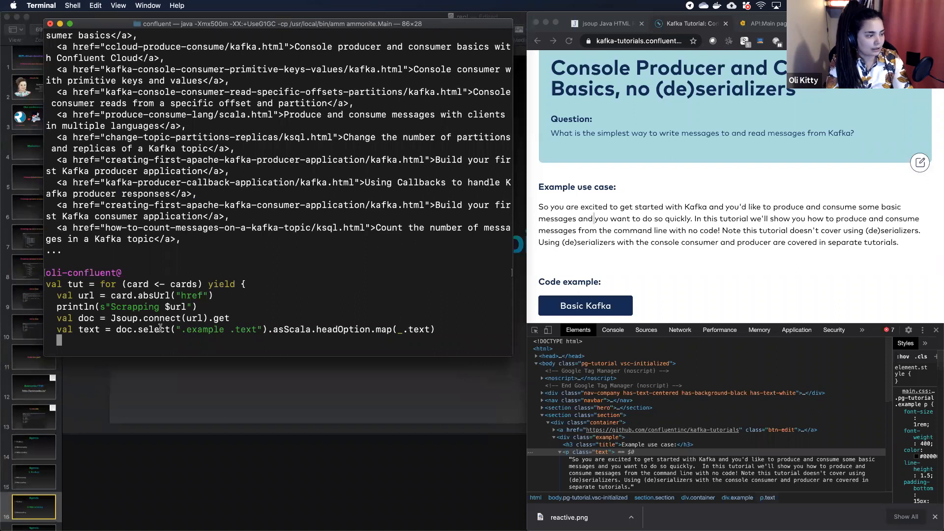
# Step: Yield (url, card.text, text) from the loop and select the finished code block
pyautogui.write('(url, c')
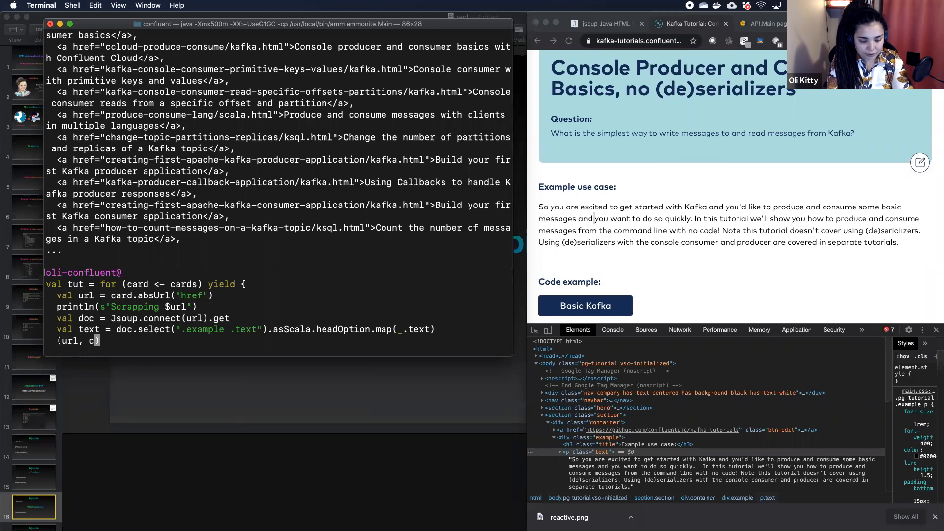
pyautogui.write('ard.text, text')
pyautogui.write('}')
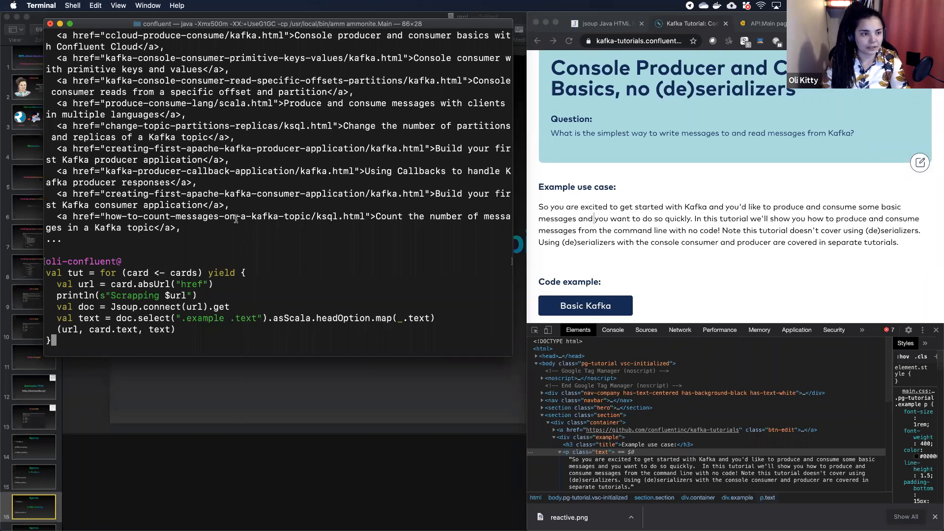
pyautogui.moveTo(342, 125); pyautogui.dragTo(233, 137)
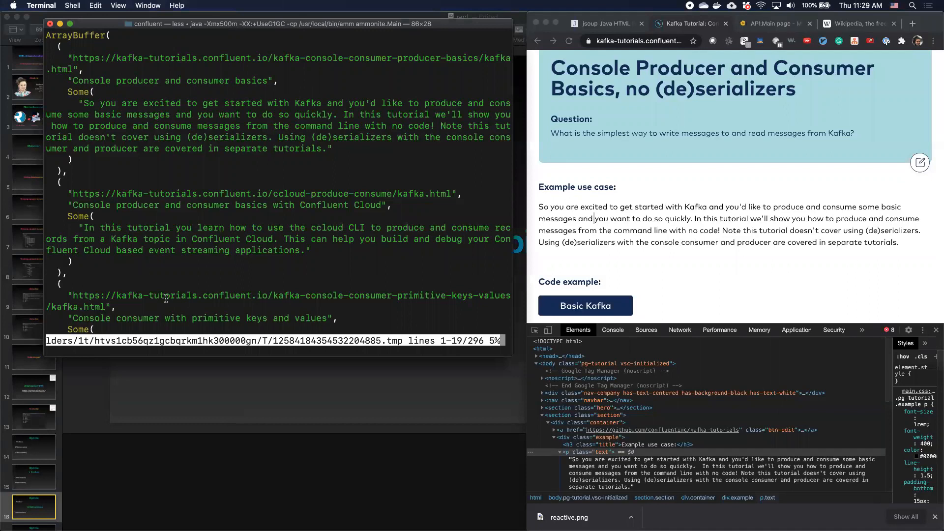
# Step: Scroll through the browse(tut) output of tutorial URLs, titles and descriptions
pyautogui.scroll(-3)
pyautogui.write('os.')
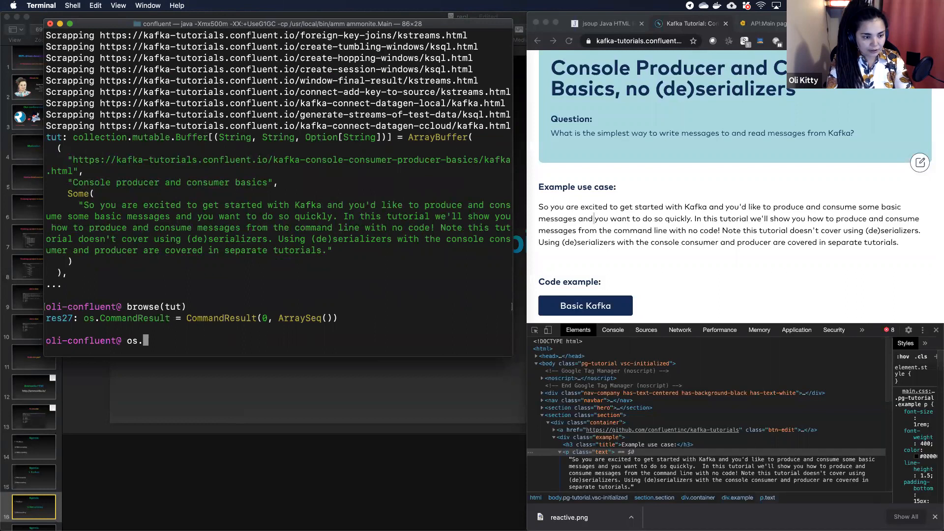
# Step: Write tut to tut.json via upickle.default.write, then begin an os.read(os.pwd / "…") command
pyautogui.write('writ')
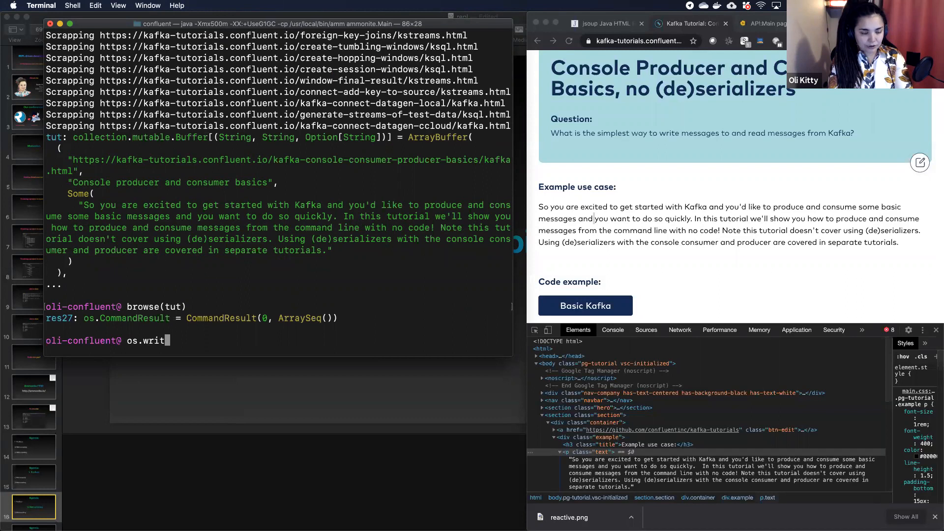
pyautogui.write('e(os.pwd / "tt')
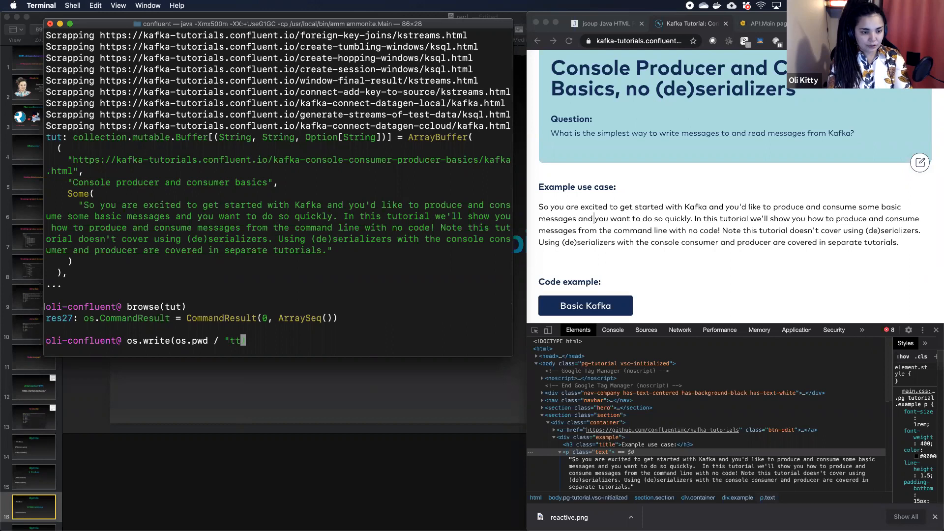
pyautogui.write('ut.json", upickle')
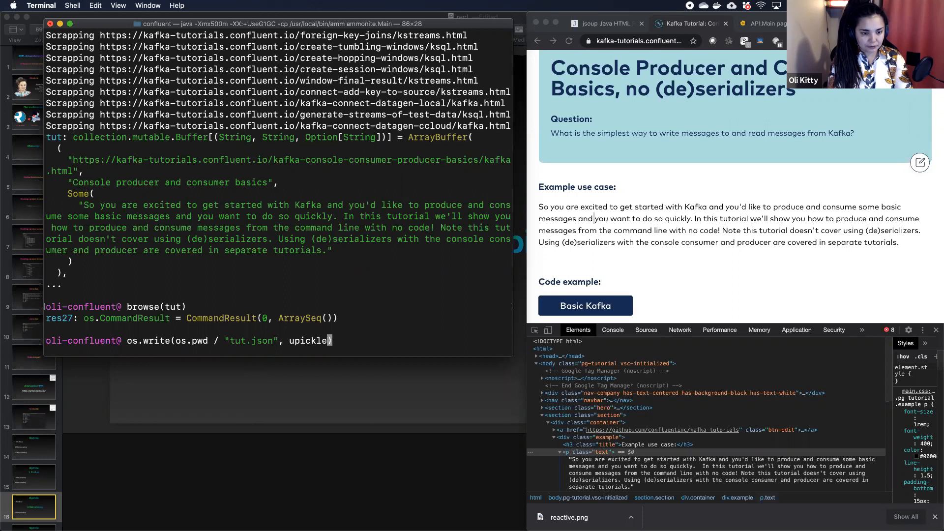
pyautogui.write('default.')
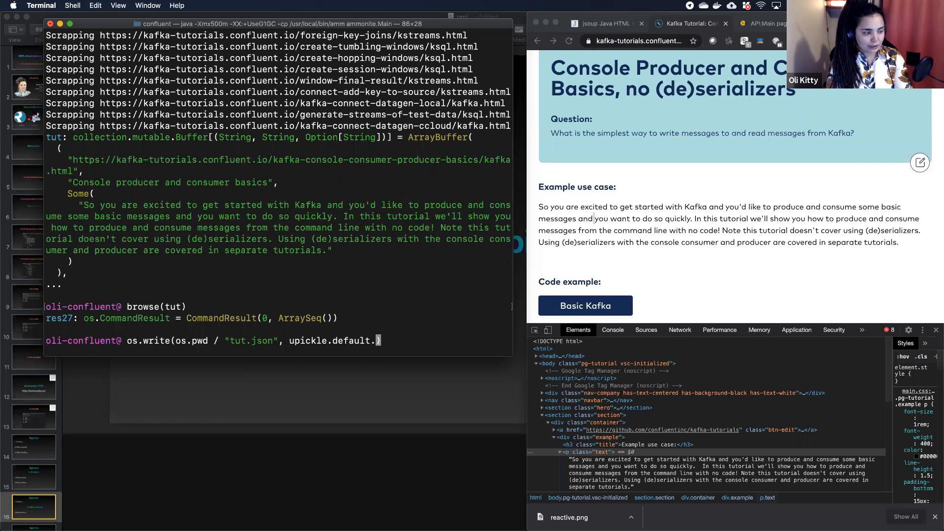
pyautogui.write('write')
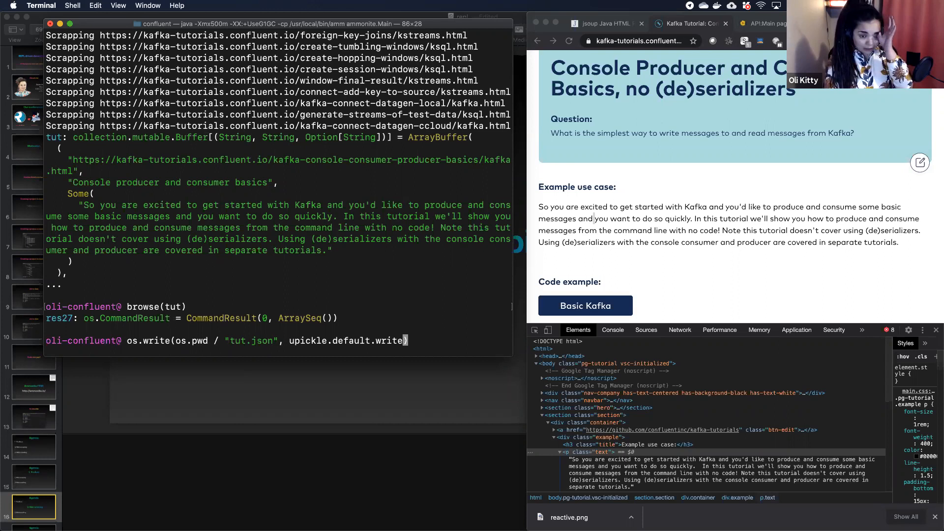
pyautogui.write('tut)')
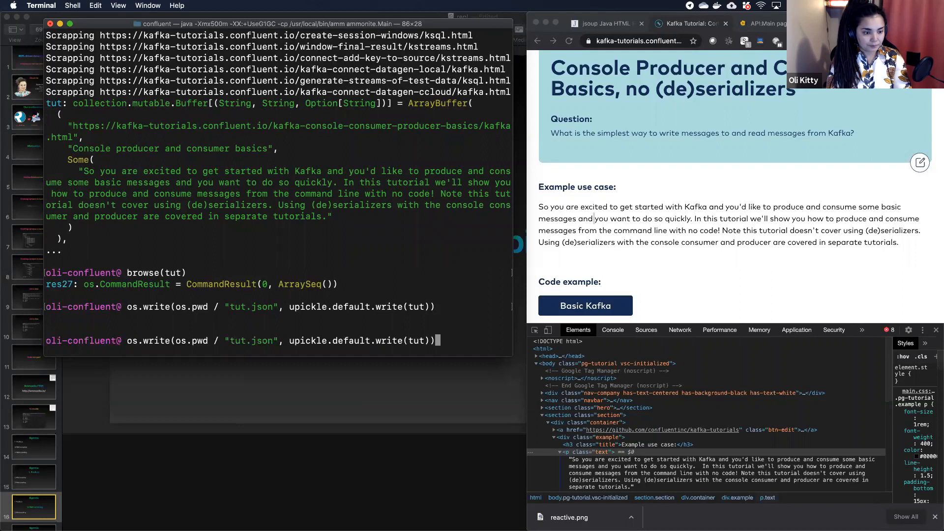
pyautogui.write('os.read(')
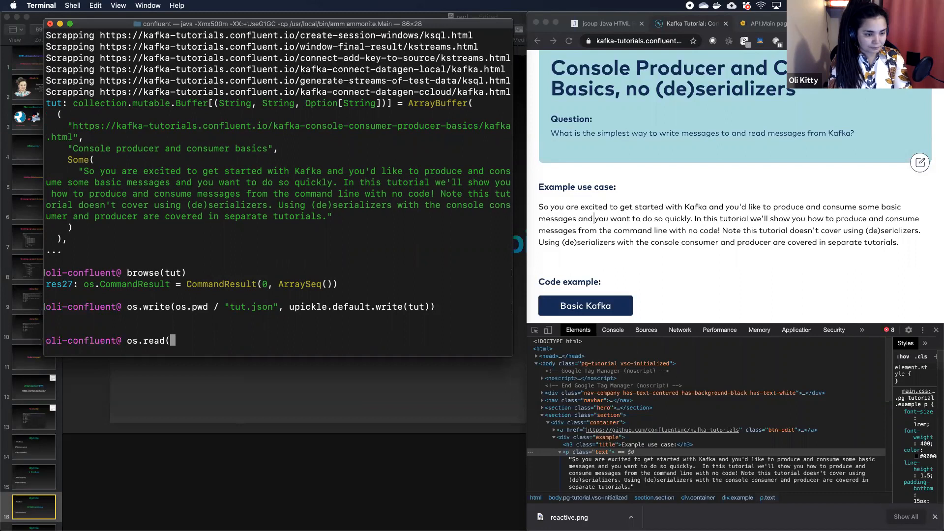
pyautogui.write('os.pwd / "tut.json", upickle.default.write(tut, indent = 4')
pyautogui.write('os.list(wd)')
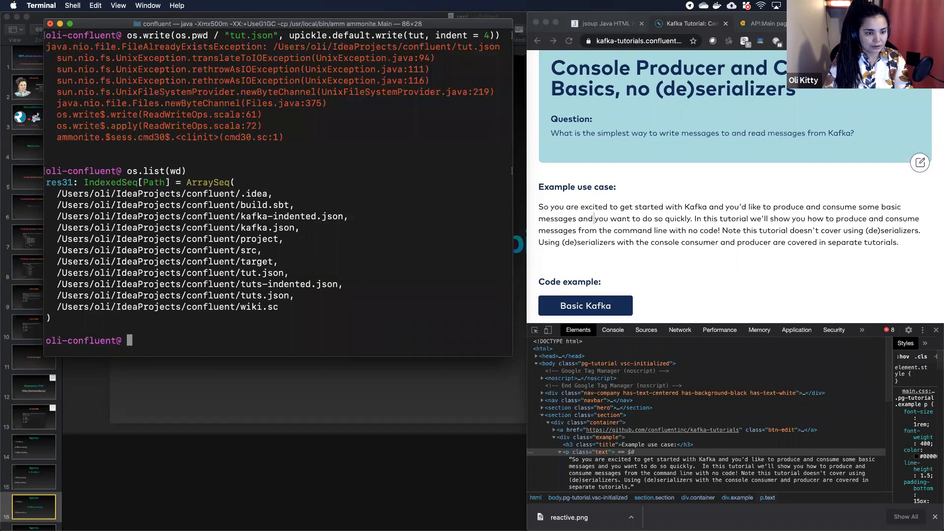
# Step: After the indent = 4 write fails with FileAlreadyExistsException, list the folder with os.list(wd)
pyautogui.doubleClick(262, 273)
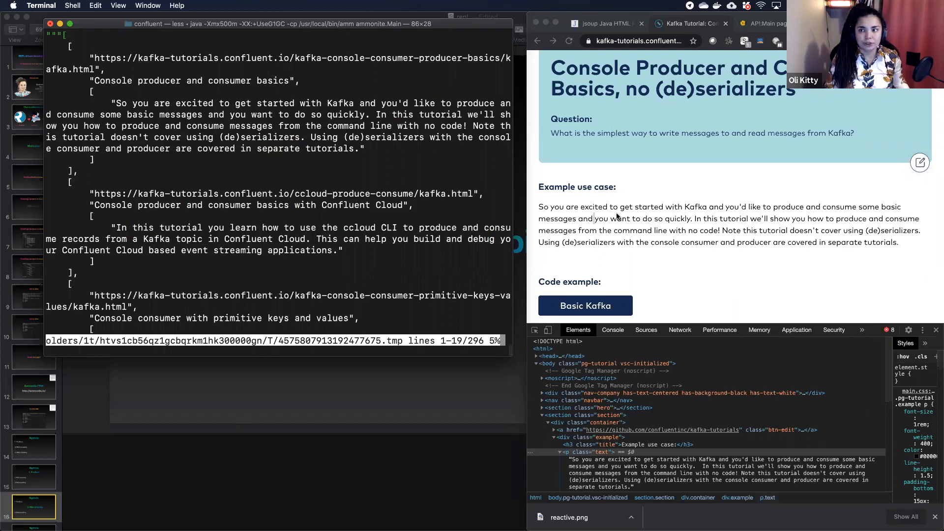
# Step: Scroll through the tut-indented.json entries paged by browse(res34)
pyautogui.scroll(-3)
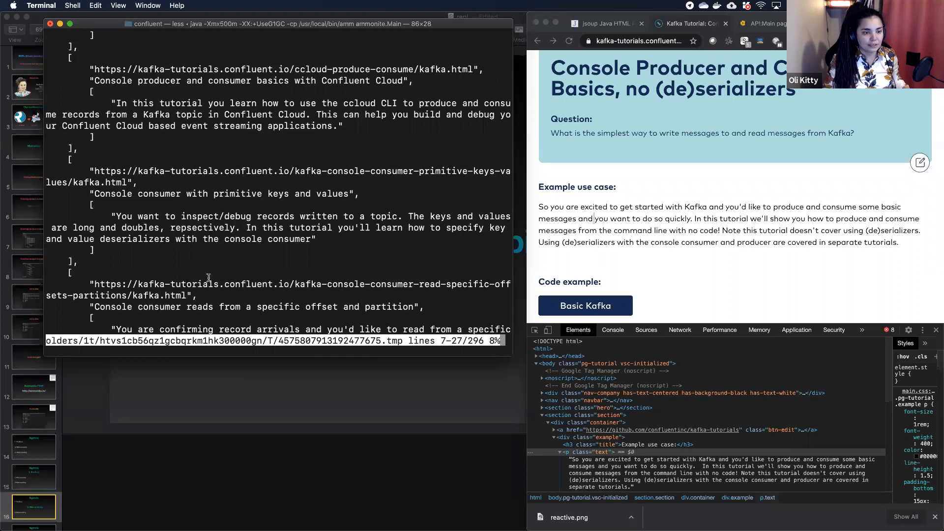
pyautogui.scroll(-3)
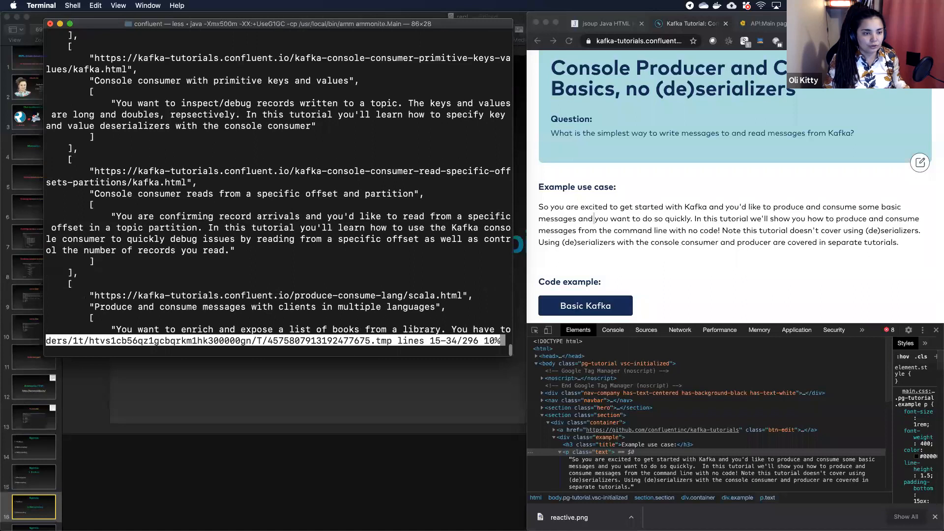
pyautogui.scroll(-3)
pyautogui.write('browse(res34)')
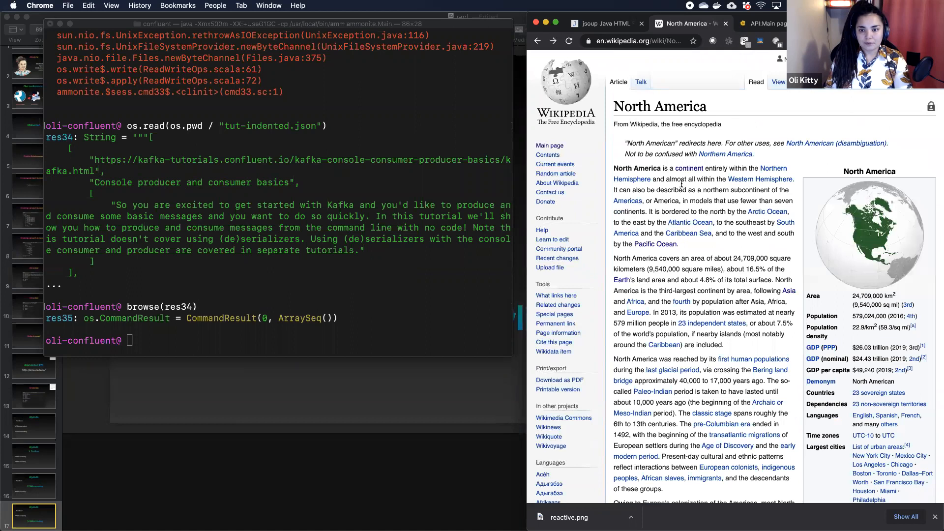
# Step: From the API:Main Endpoint section, open and scroll Wikipedia's api.php help page
pyautogui.click(761, 24)
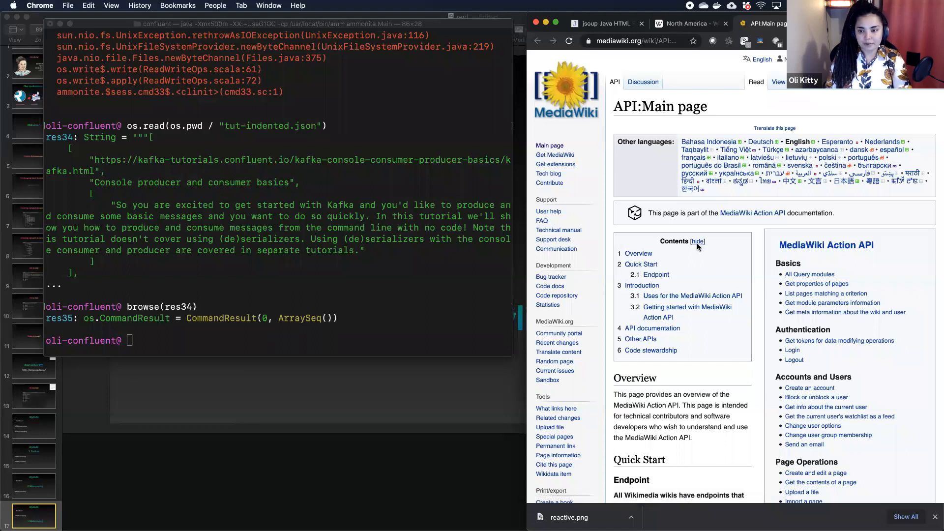
pyautogui.scroll(-3)
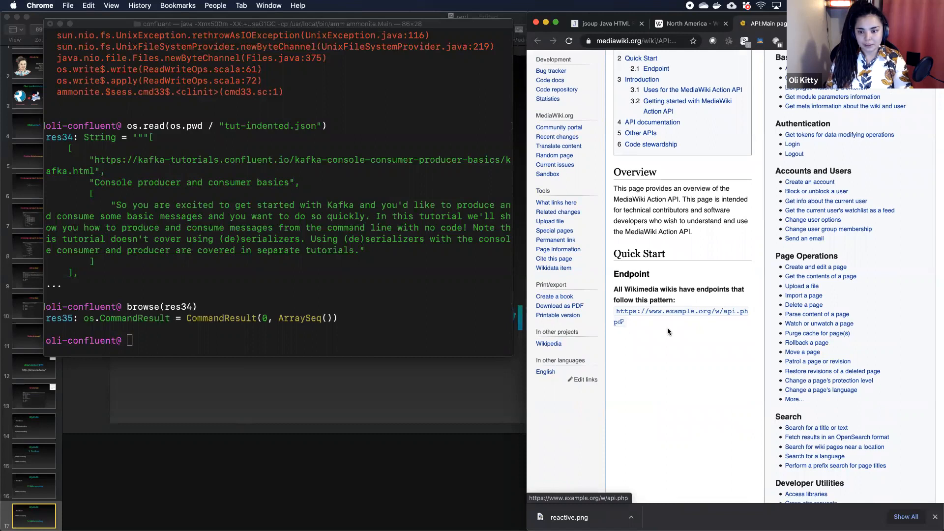
pyautogui.click(681, 317)
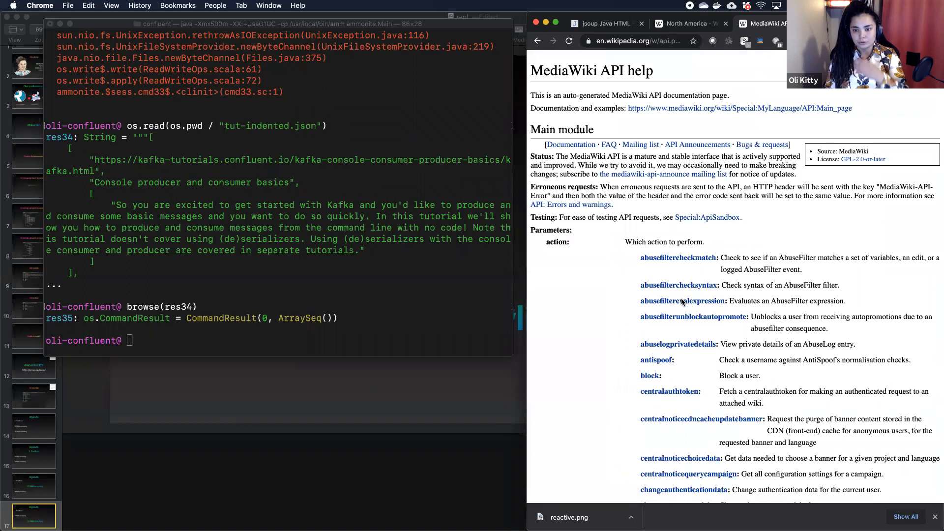
pyautogui.scroll(-3)
pyautogui.write('val')
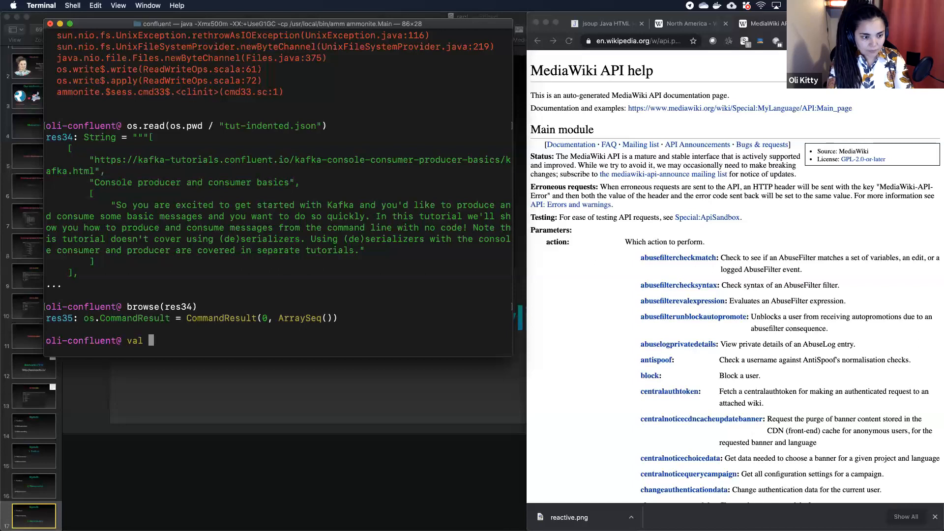
# Step: Request USA's links from en.wikipedia.org/w/api.php as JSON into val res
pyautogui.write('res = requests.get(')
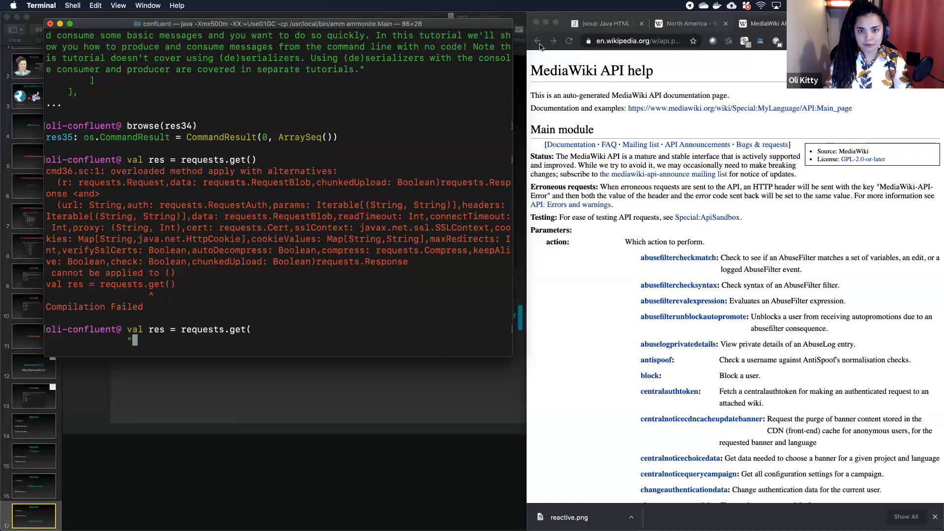
pyautogui.write('"https://en.wikipedia.org/w/api.php",')
pyautogui.write('params =')
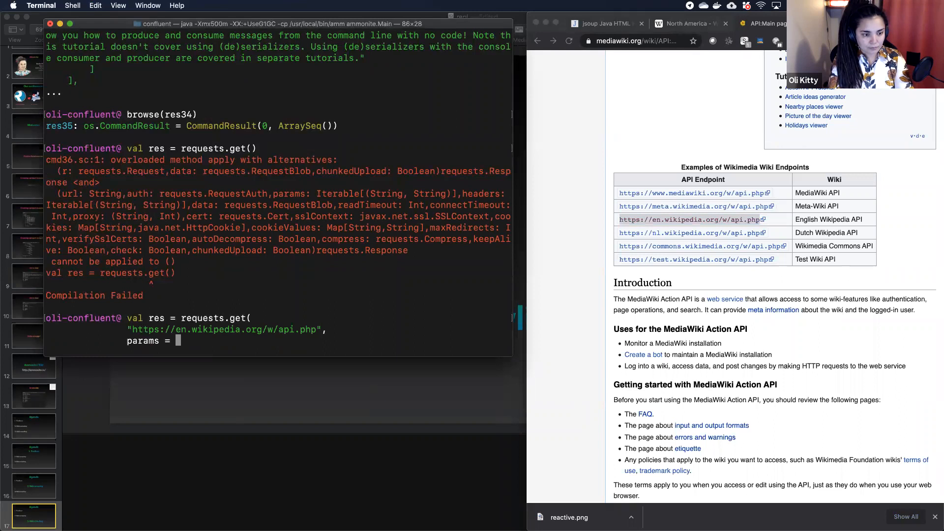
pyautogui.write('Seq(')
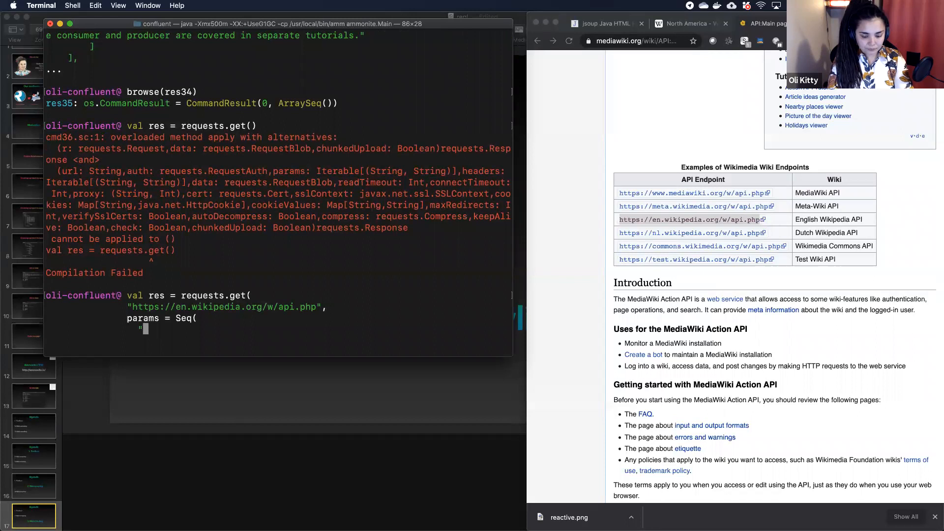
pyautogui.write('"action" -> "que')
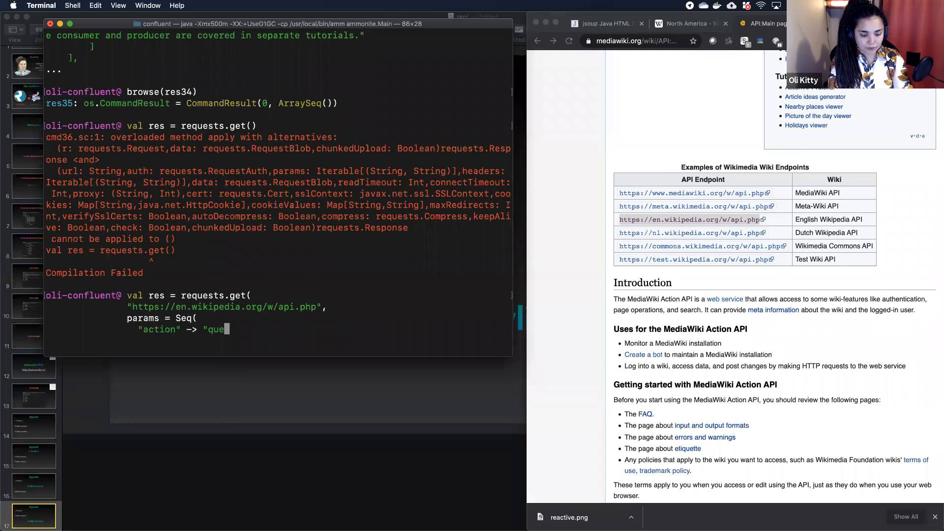
pyautogui.write('ry",')
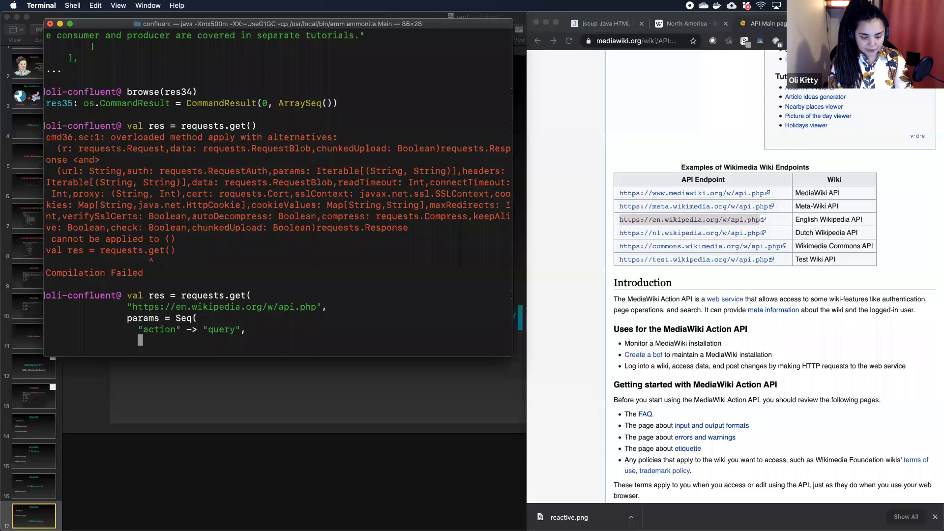
pyautogui.write('"title",')
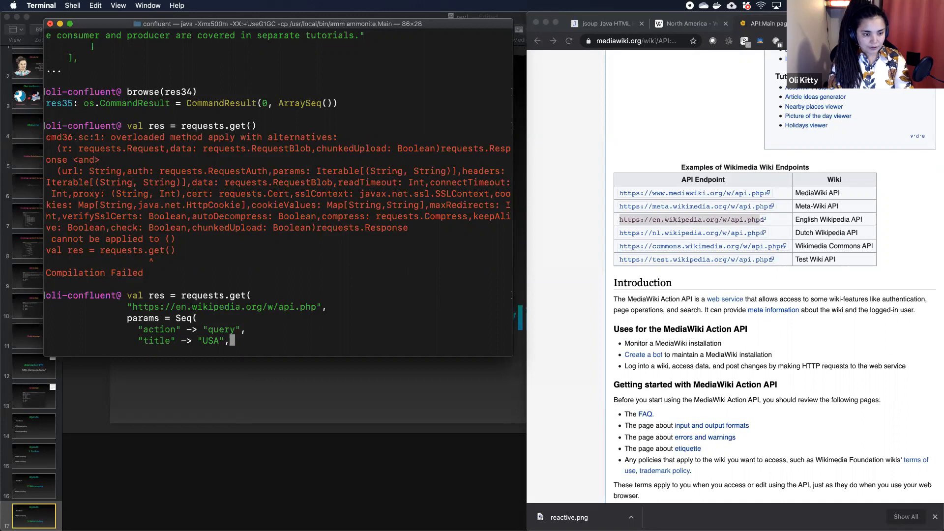
pyautogui.write('"prop" 0')
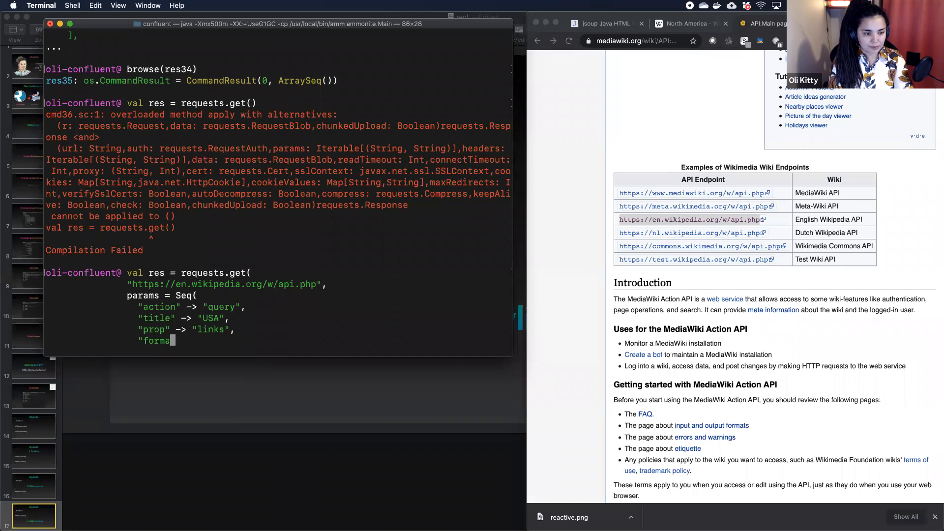
pyautogui.write('t" -> "json')
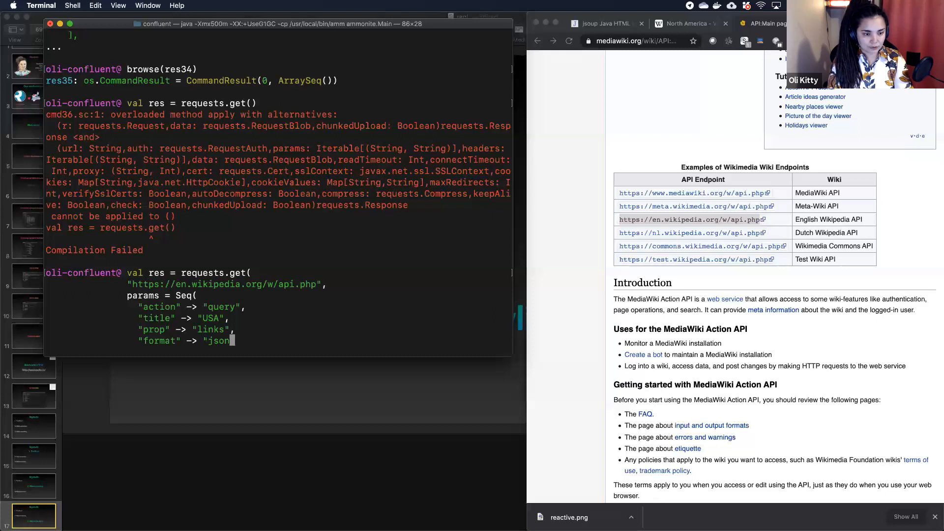
pyautogui.write(')')
pyautogui.write('repl.e')
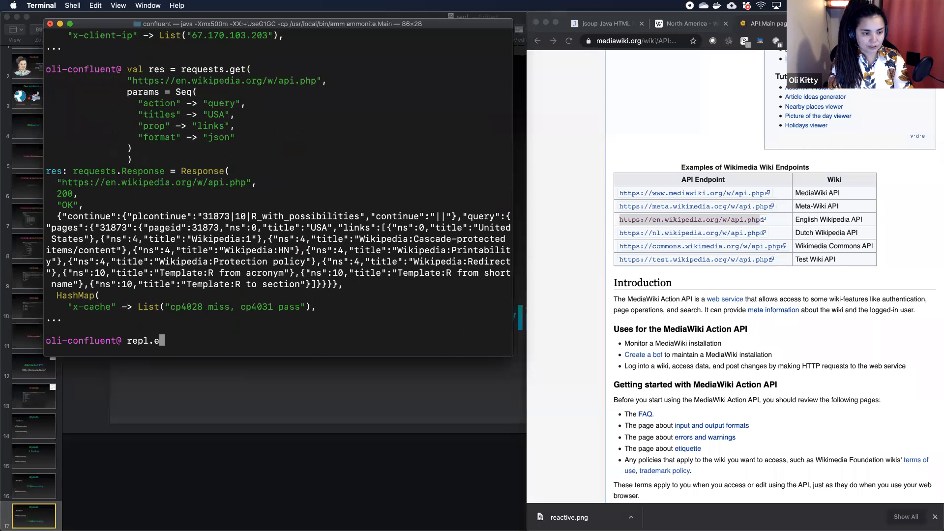
# Step: Autocomplete repl. to show members like history, load and sess
pyautogui.press('Backspace')
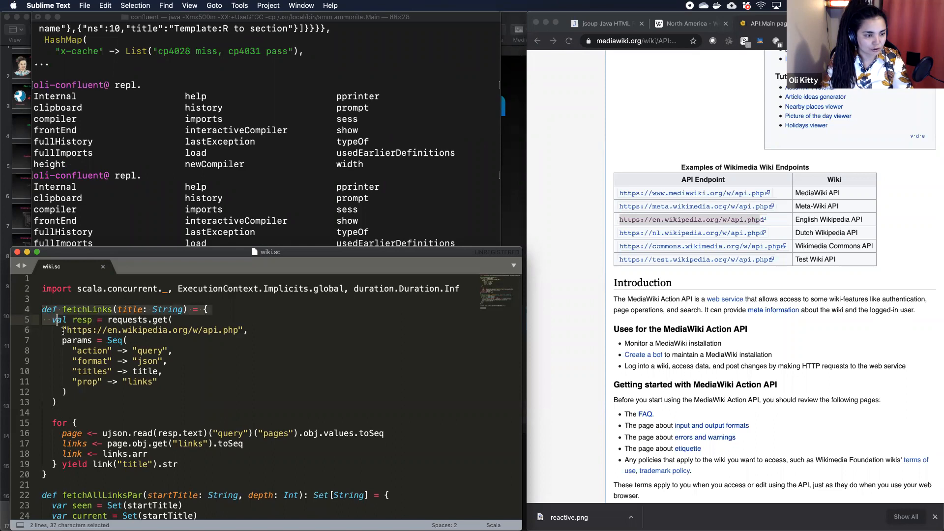
# Step: Highlight fetchLinks' title parameter and the ujson response parsing while scrolling toward fetchAllLinksPar
pyautogui.click(130, 308)
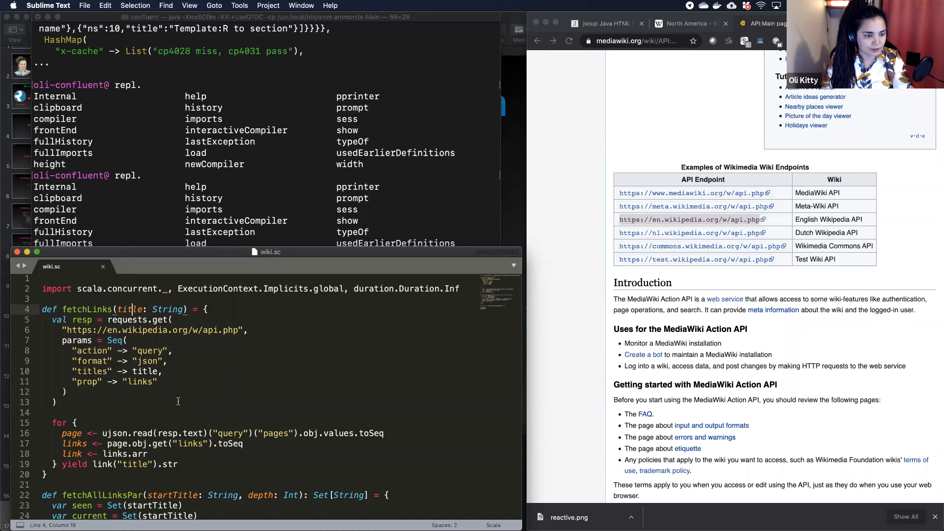
pyautogui.scroll(-3)
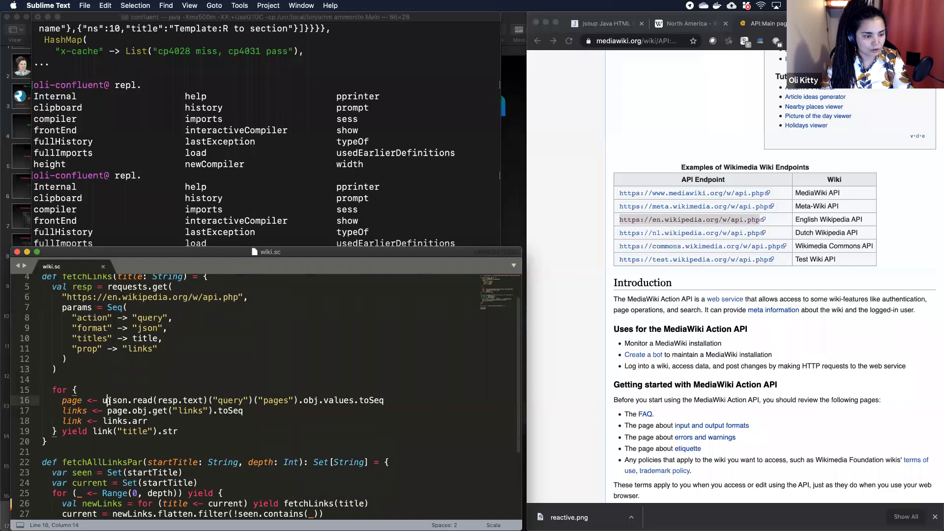
pyautogui.doubleClick(114, 401)
pyautogui.write('seen = seen ++ current')
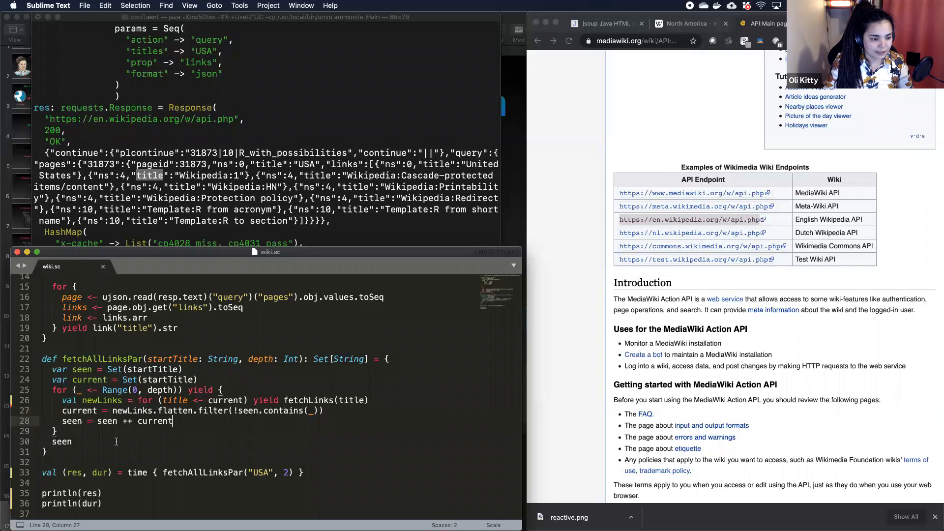
pyautogui.doubleClick(136, 472)
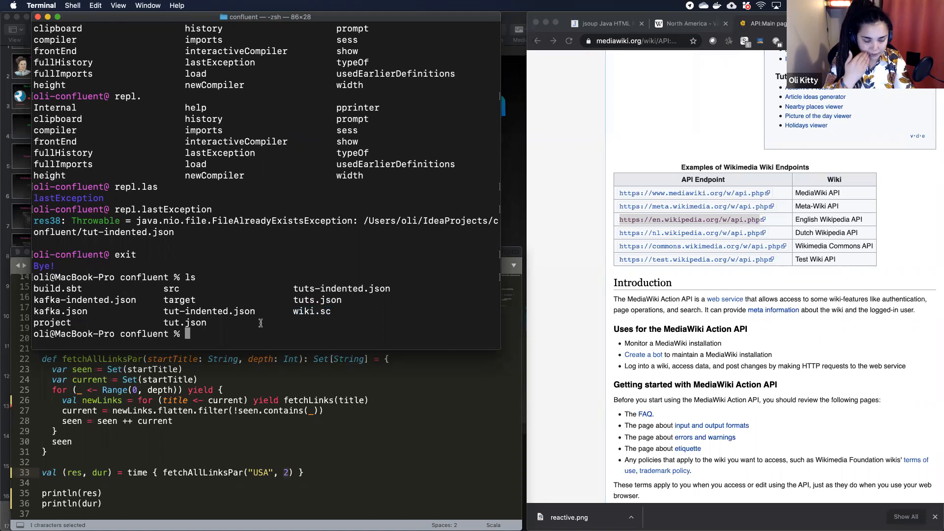
# Step: Run amm wiki.sc to print the crawled link titles and elapsed nanoseconds
pyautogui.write('amm wiki.sc')
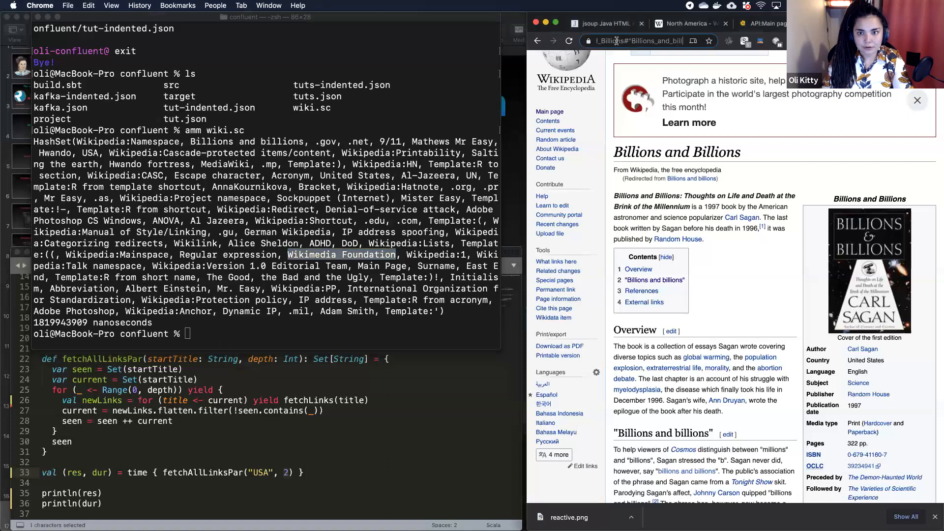
# Step: Search 'Wikimedia Foundation' and open its en.wikipedia.org article
pyautogui.write('Wikimedia Foundation')
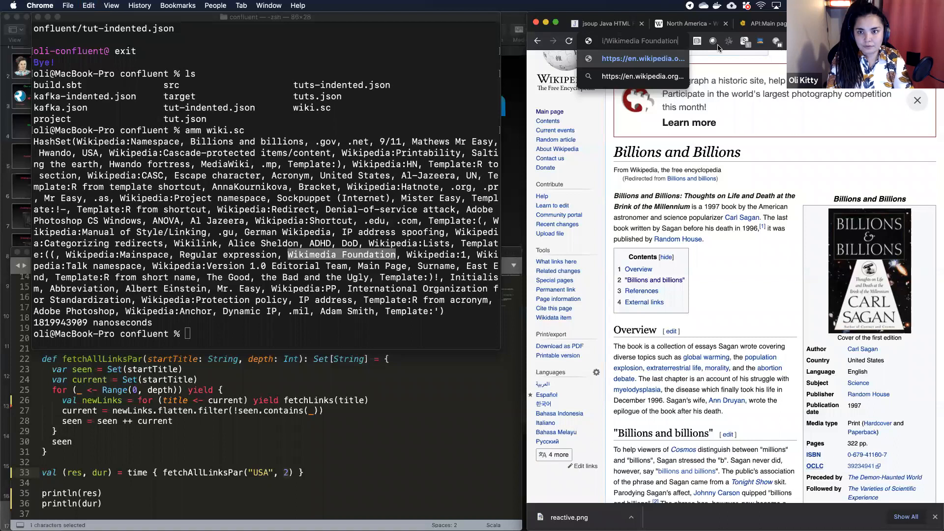
pyautogui.click(633, 59)
pyautogui.write('amm')
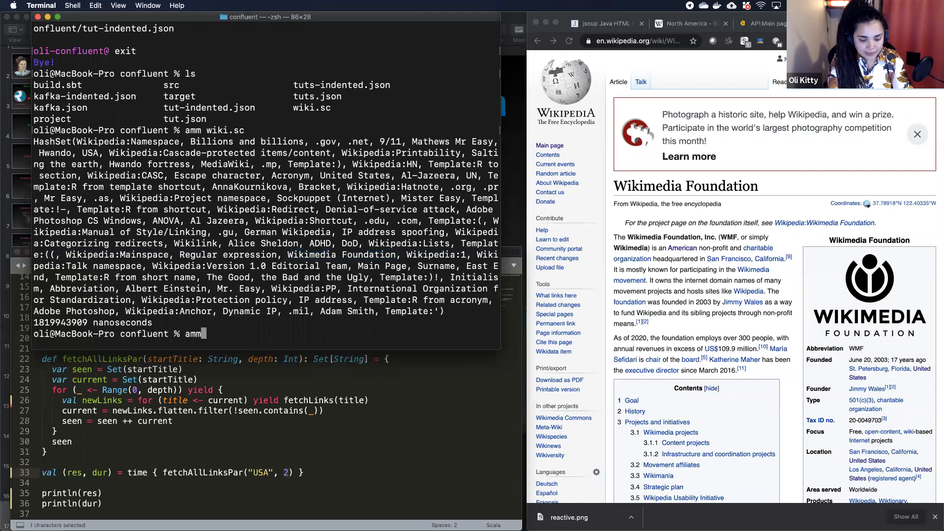
# Step: Run amm --watch wiki.sc and rerun the crawl at depth 3
pyautogui.write('--watch')
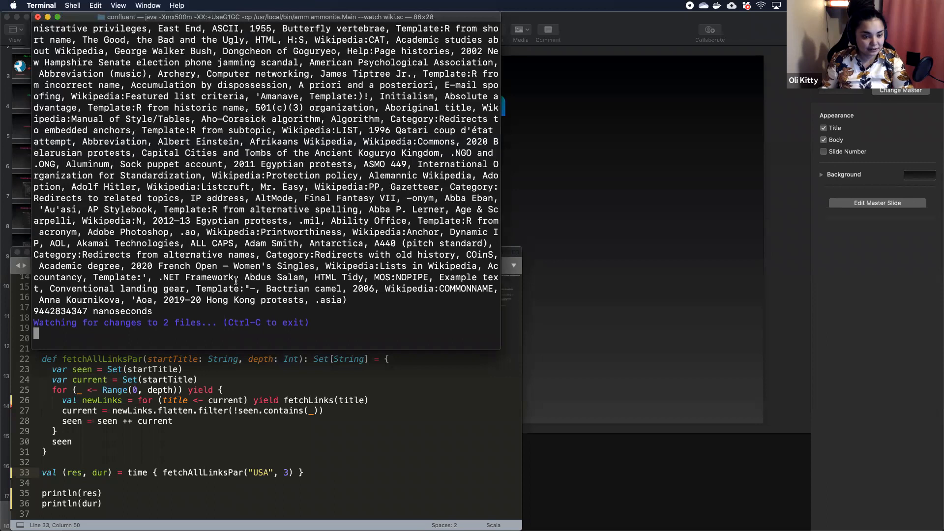
pyautogui.press('ctrl+c')
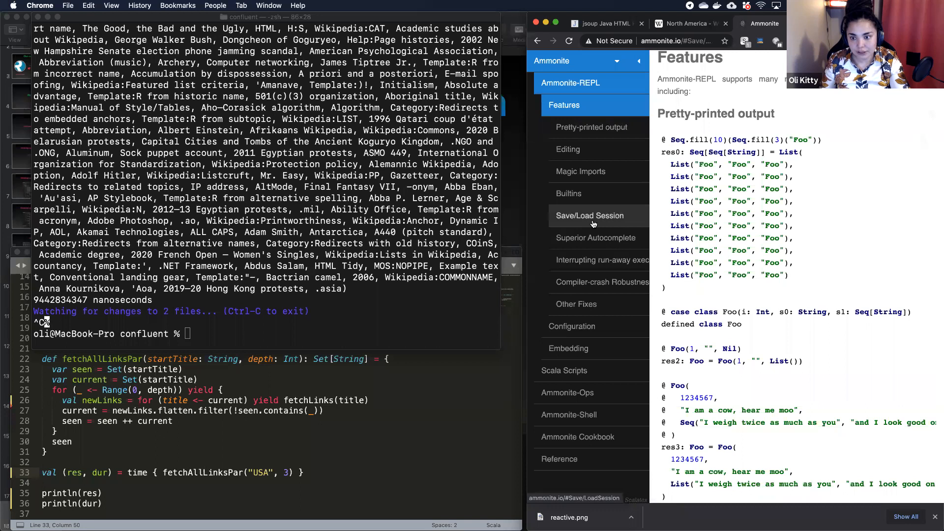
# Step: Open the Save/Load Session docs page showing the repl.sess.save and repl.sess.load examples
pyautogui.click(590, 216)
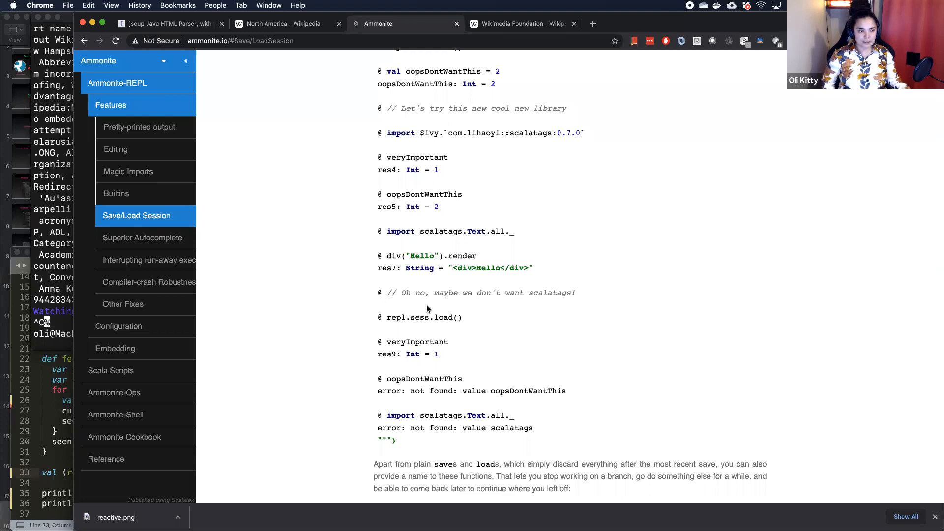
pyautogui.moveTo(149, 259)
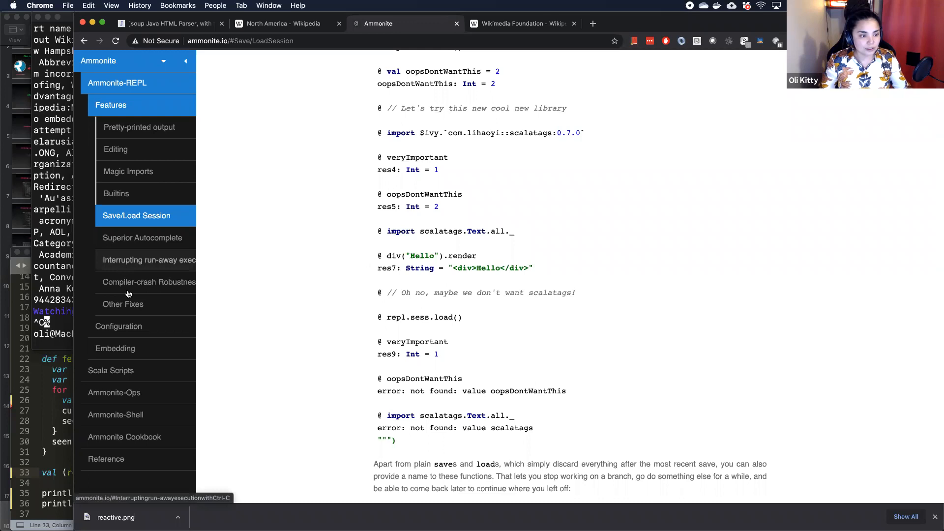
pyautogui.moveTo(133, 307)
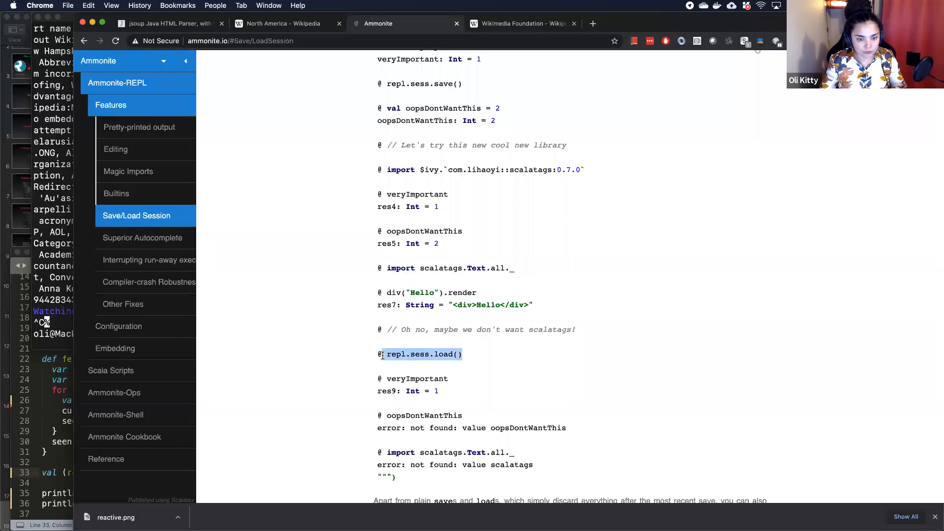
pyautogui.scroll(-3)
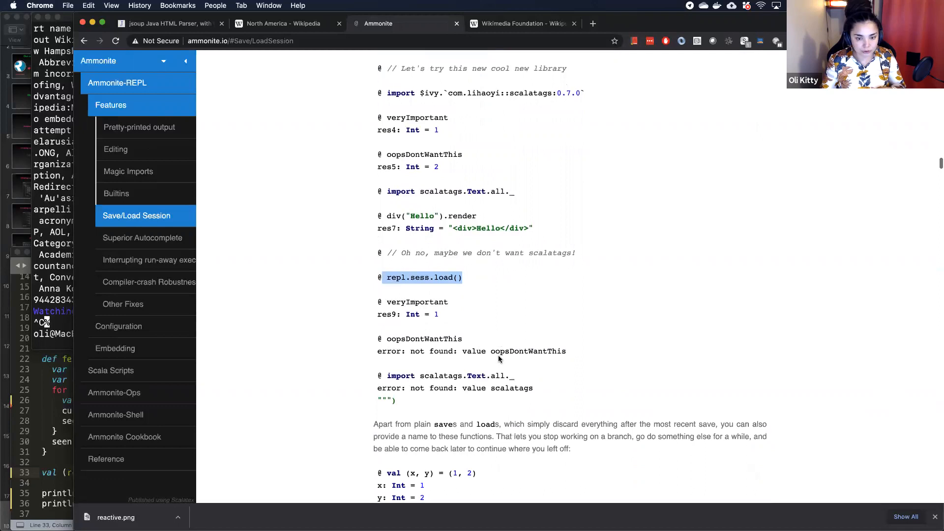
pyautogui.scroll(-3)
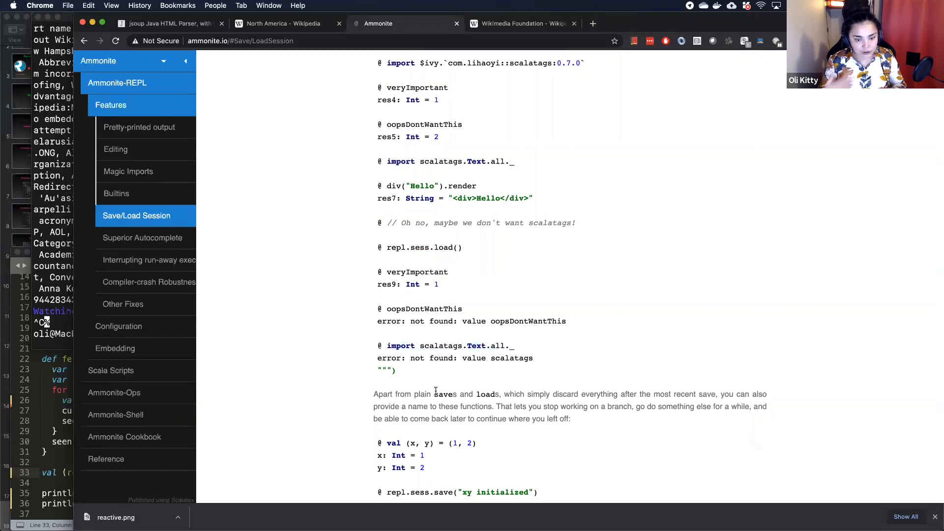
pyautogui.moveTo(556, 386)
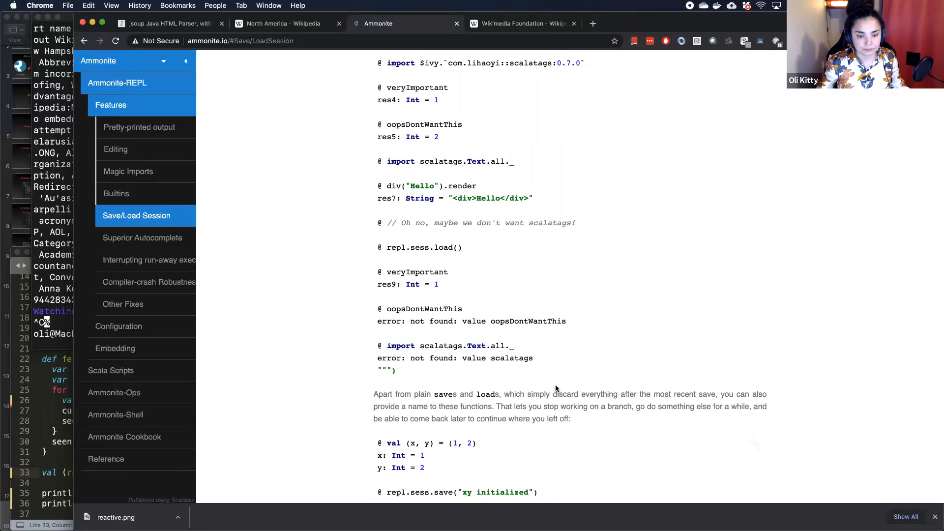
pyautogui.scroll(-3)
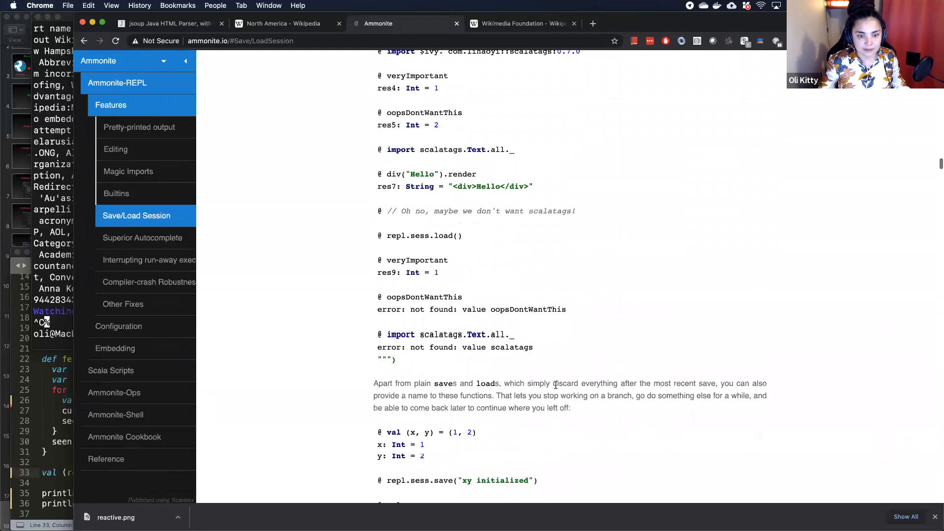